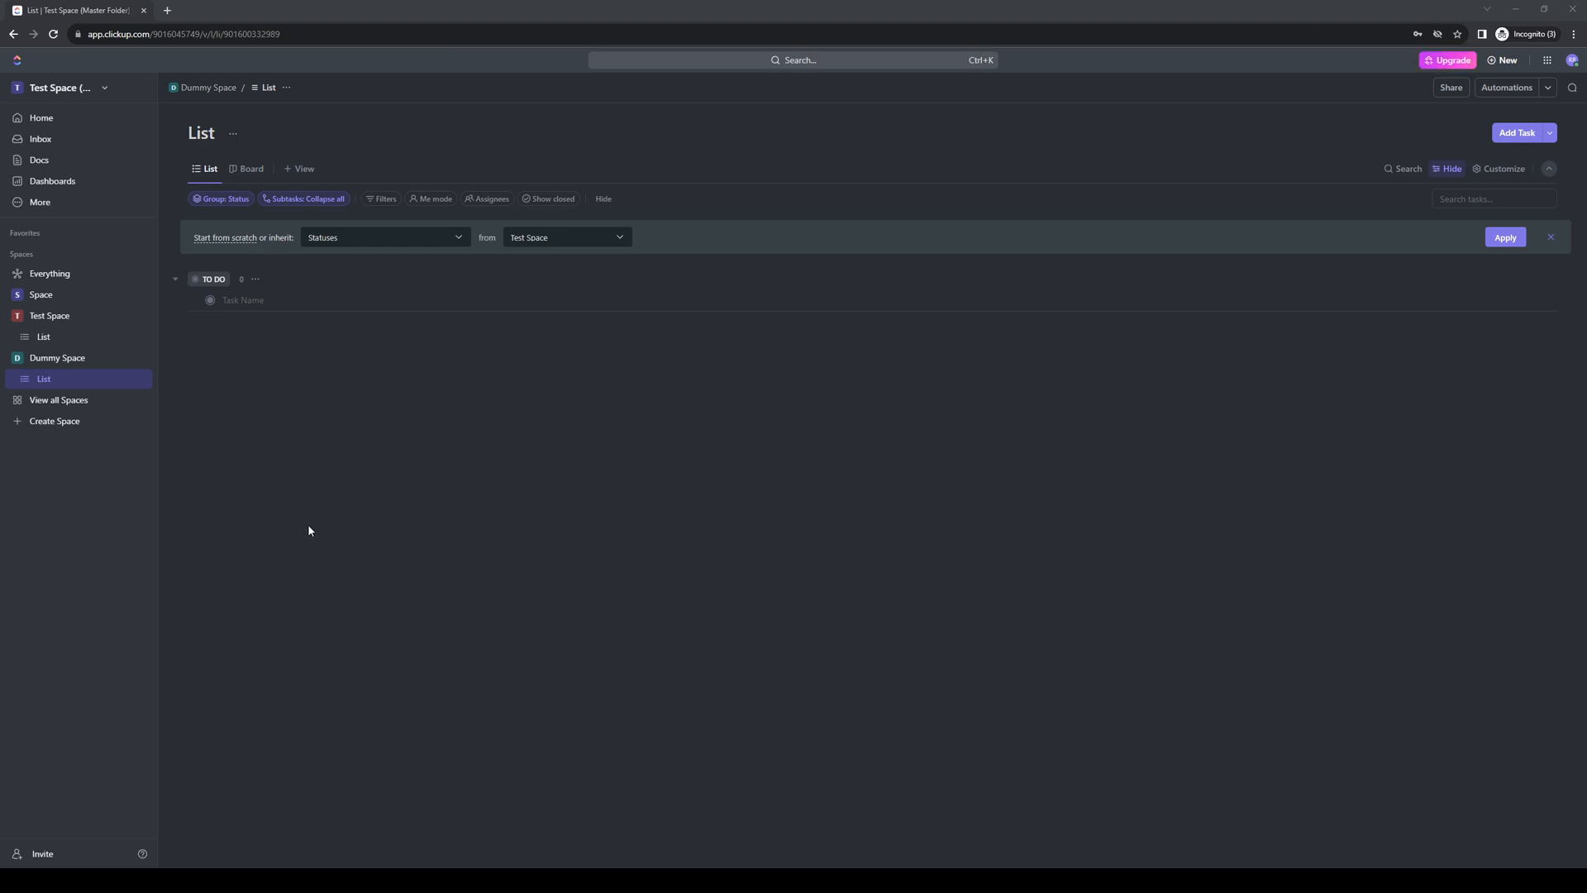
{"action": "mouse_move", "coordinate": [326, 494]}
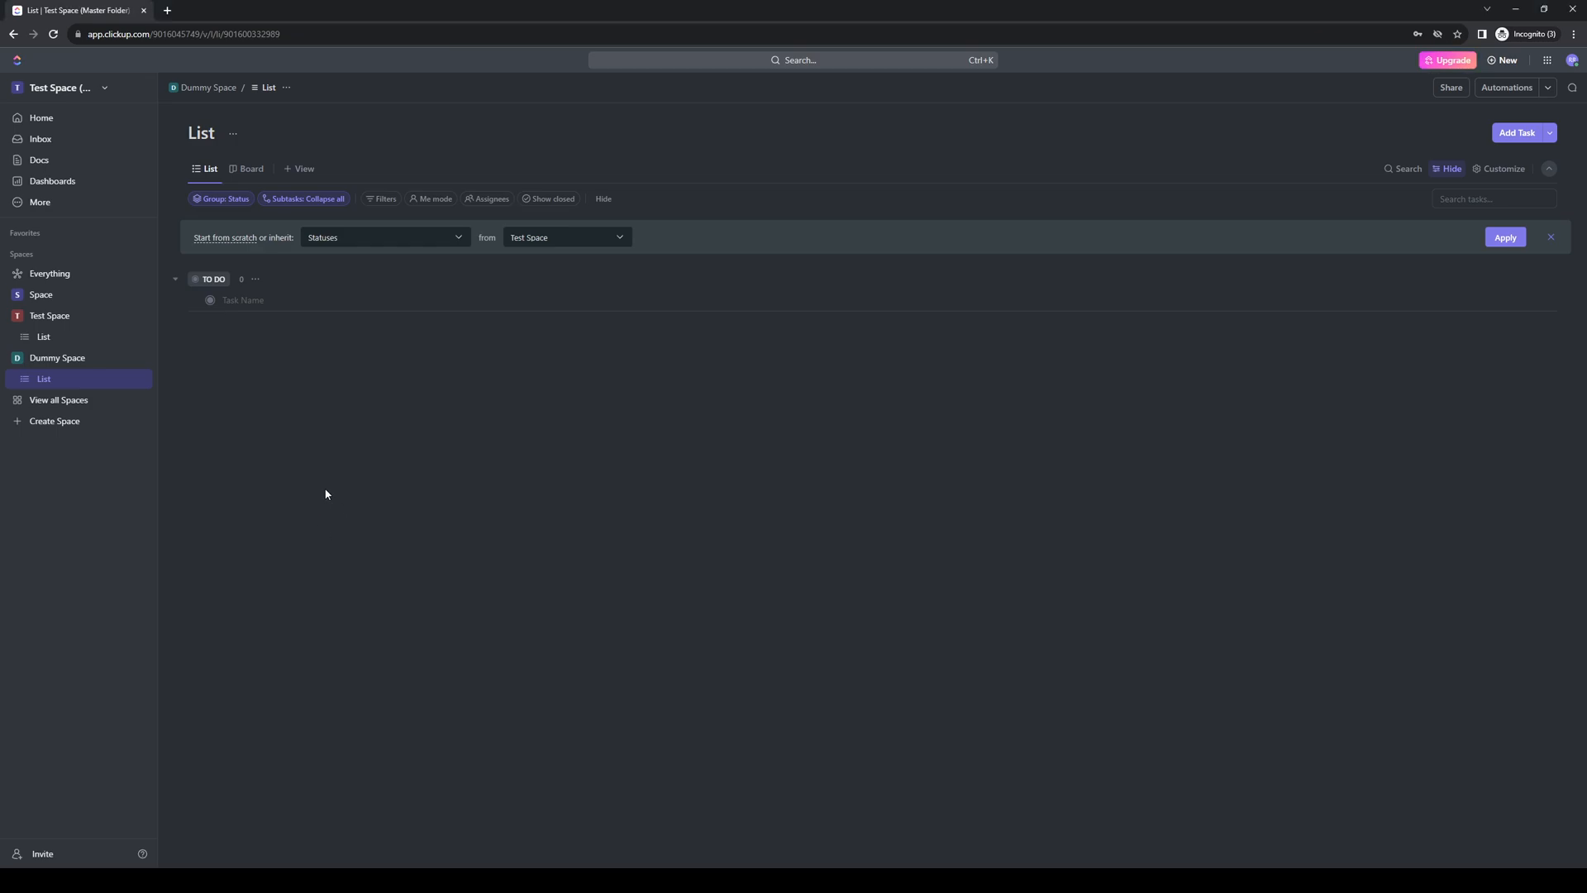
{"action": "mouse_move", "coordinate": [104, 118]}
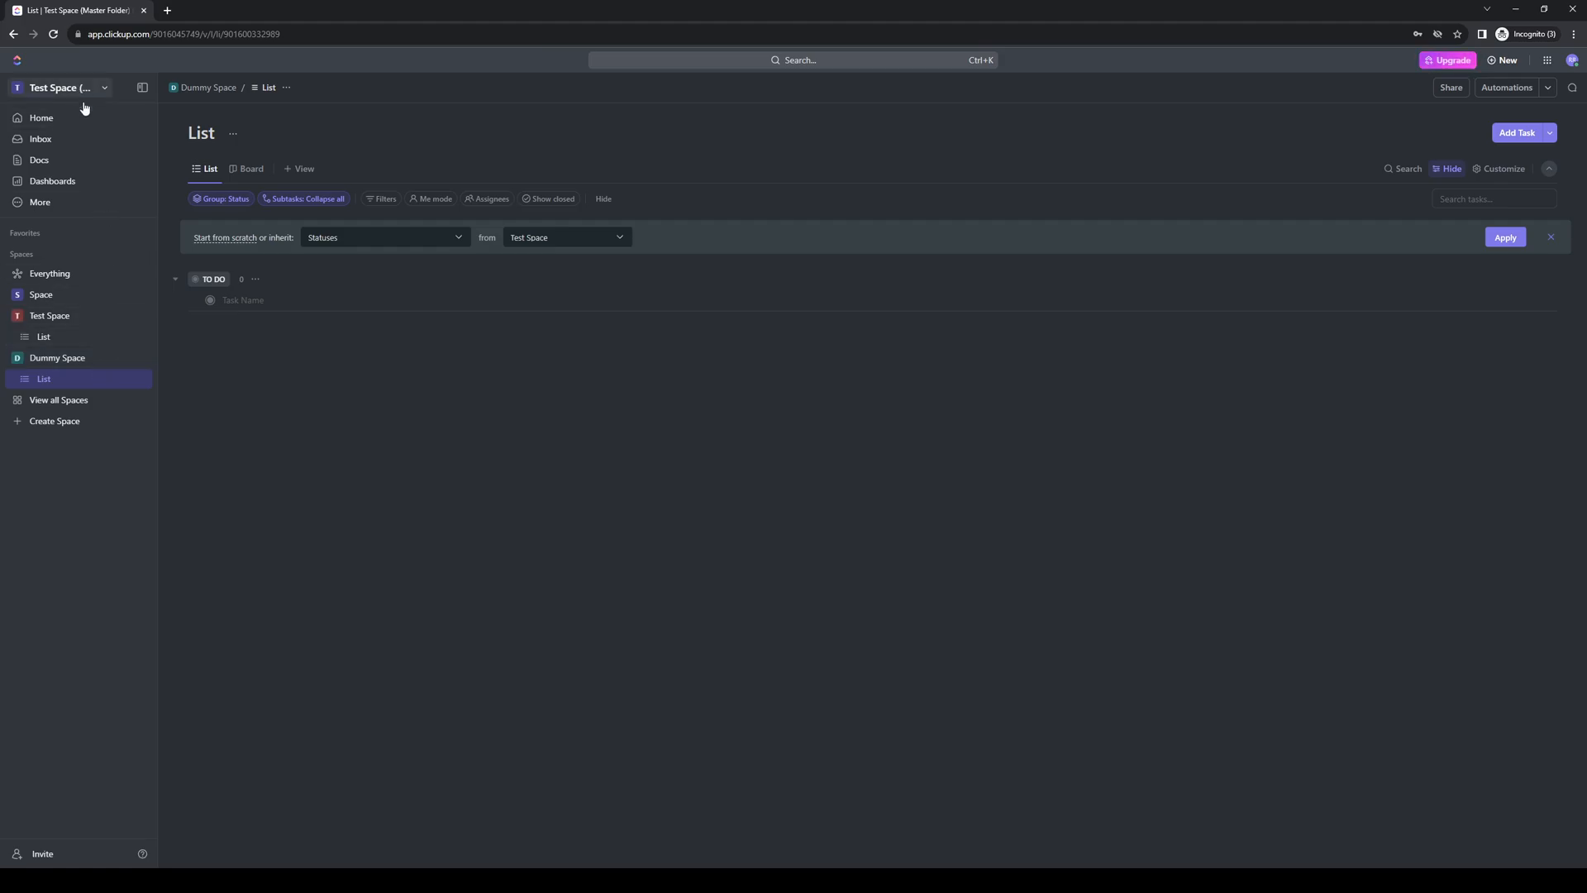
{"action": "mouse_move", "coordinate": [455, 533]}
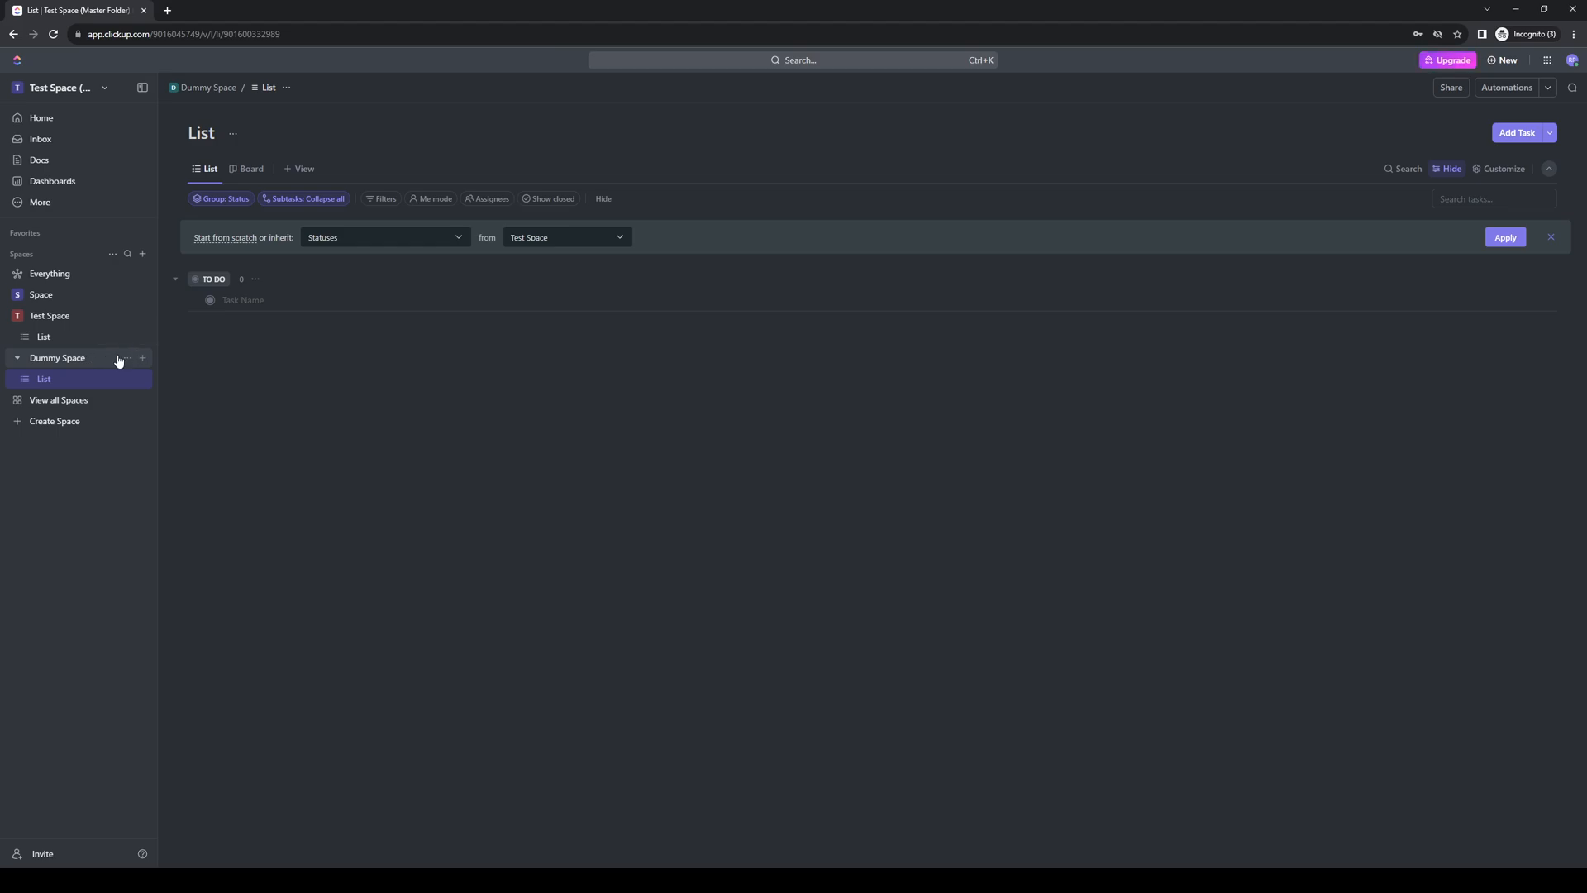
{"action": "mouse_move", "coordinate": [86, 365]}
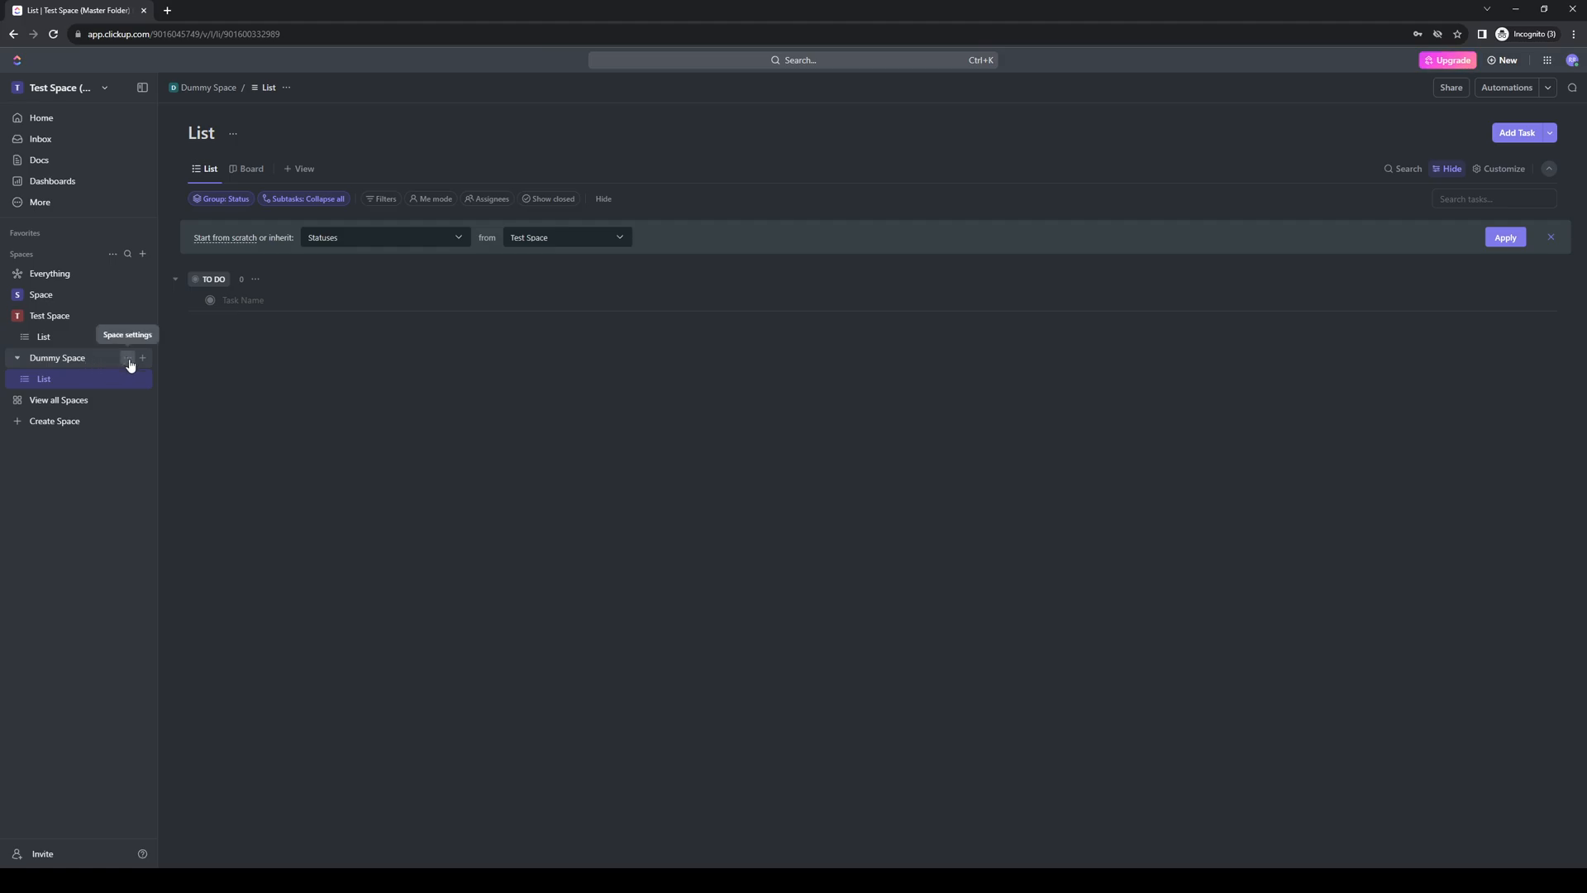
{"action": "mouse_move", "coordinate": [129, 364]}
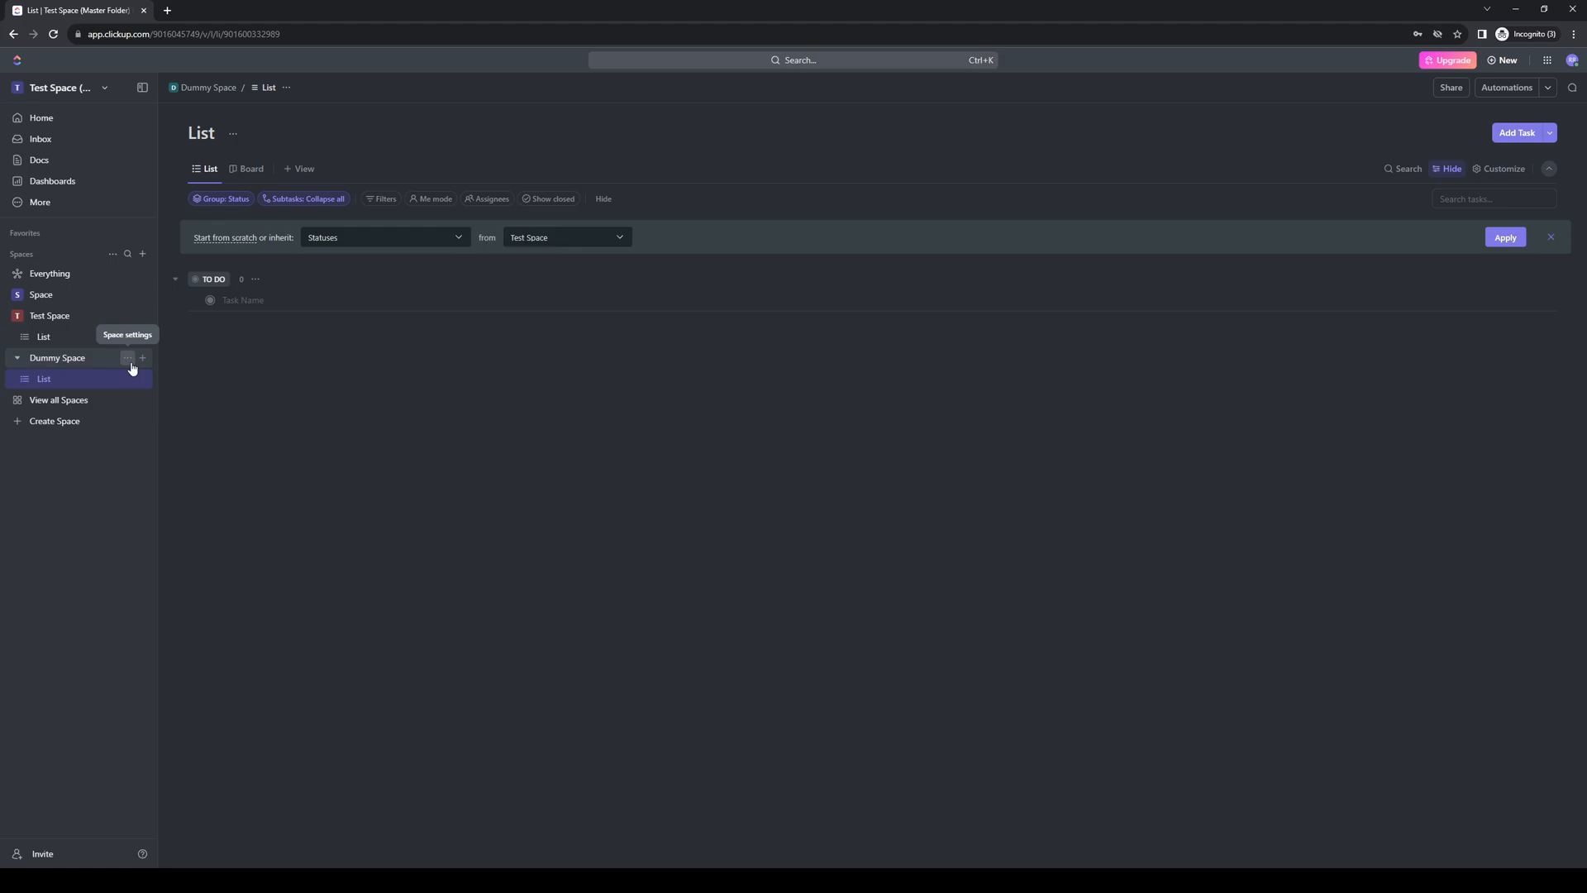
Step: Open Save as Template from Dummy Space's settings menu
{"action": "left_click", "coordinate": [127, 357]}
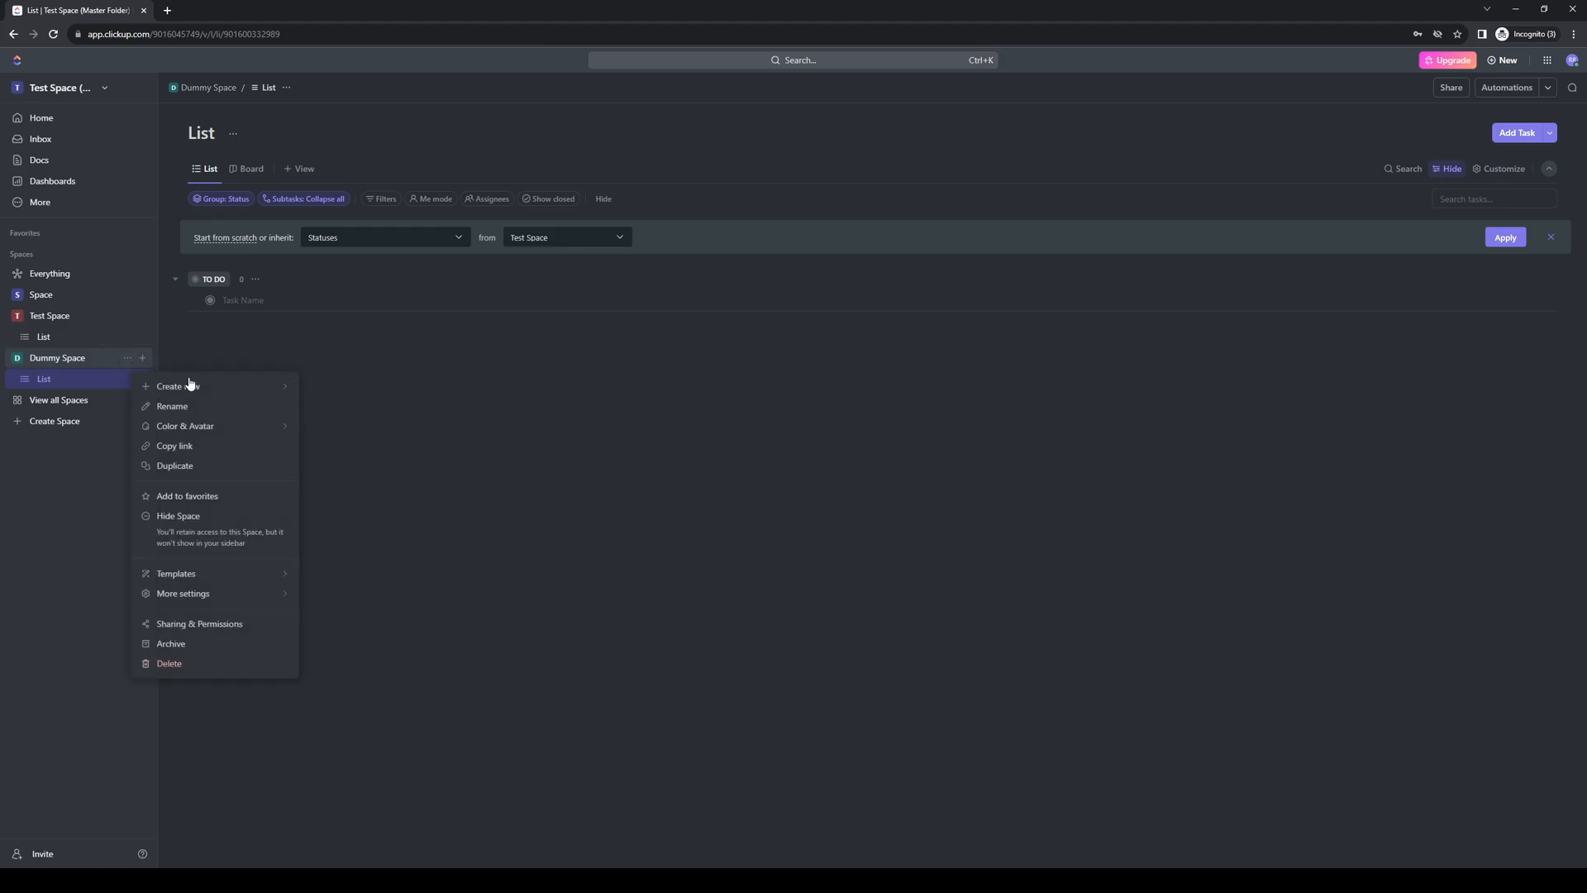
{"action": "mouse_move", "coordinate": [176, 573]}
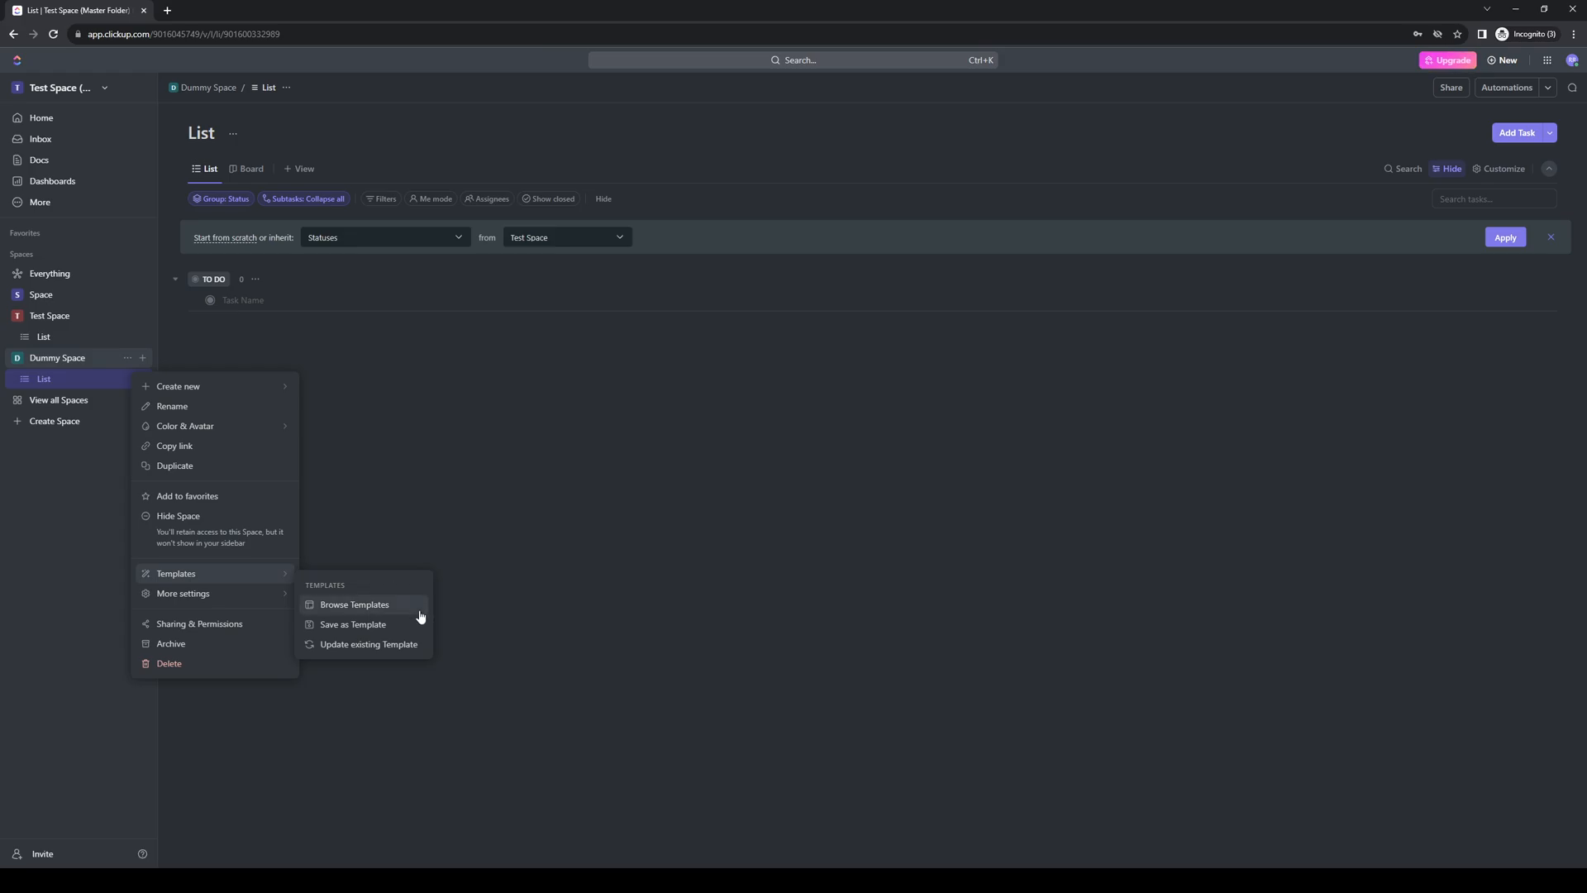
{"action": "mouse_move", "coordinate": [339, 630]}
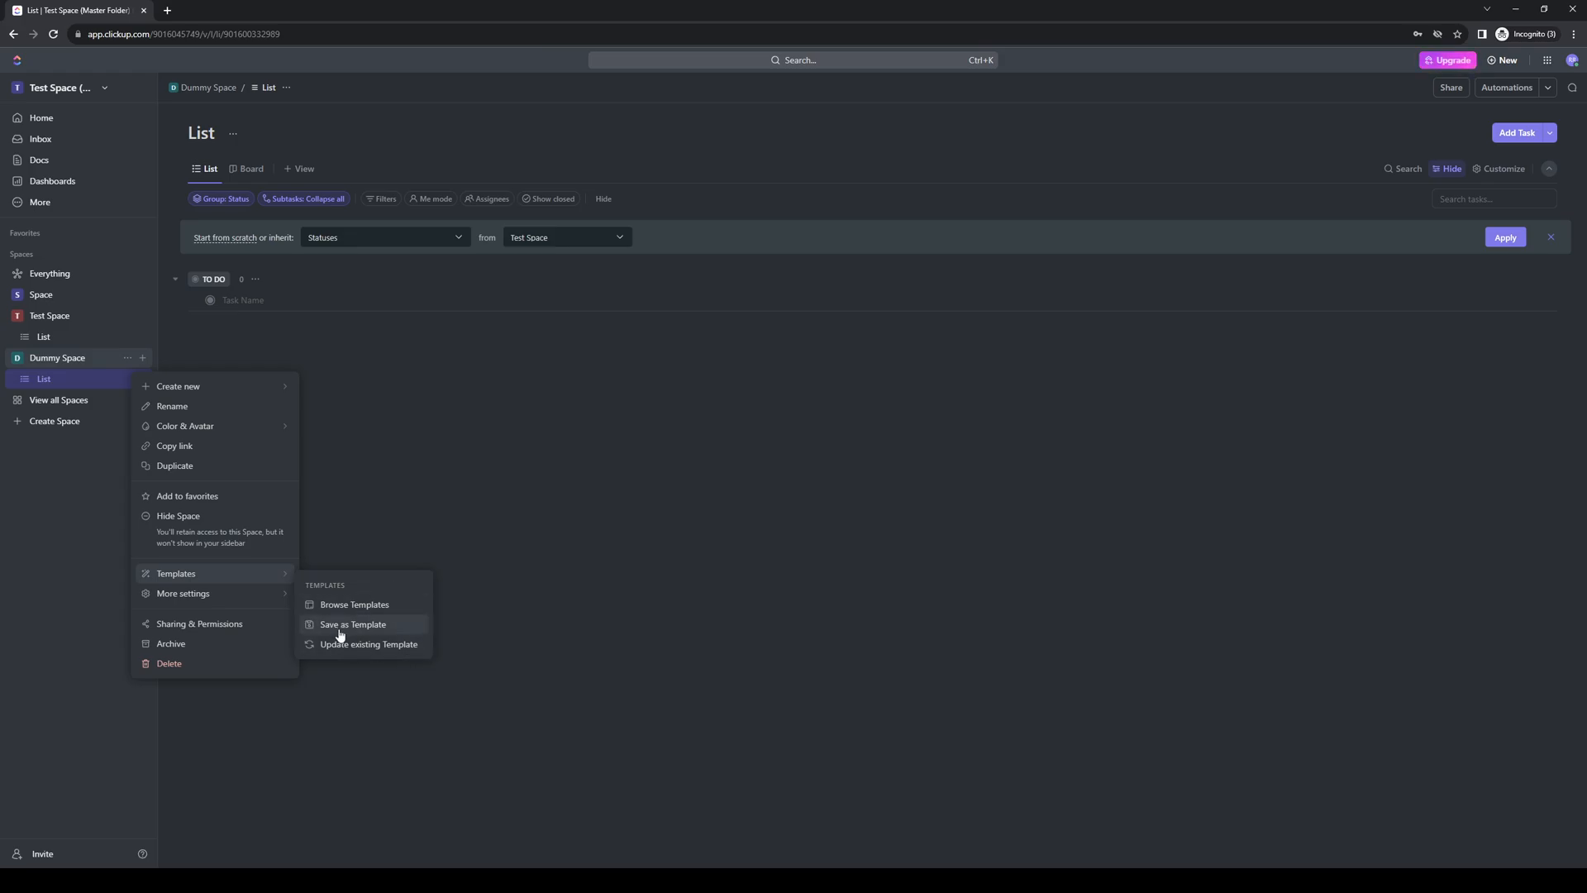
{"action": "left_click", "coordinate": [352, 623]}
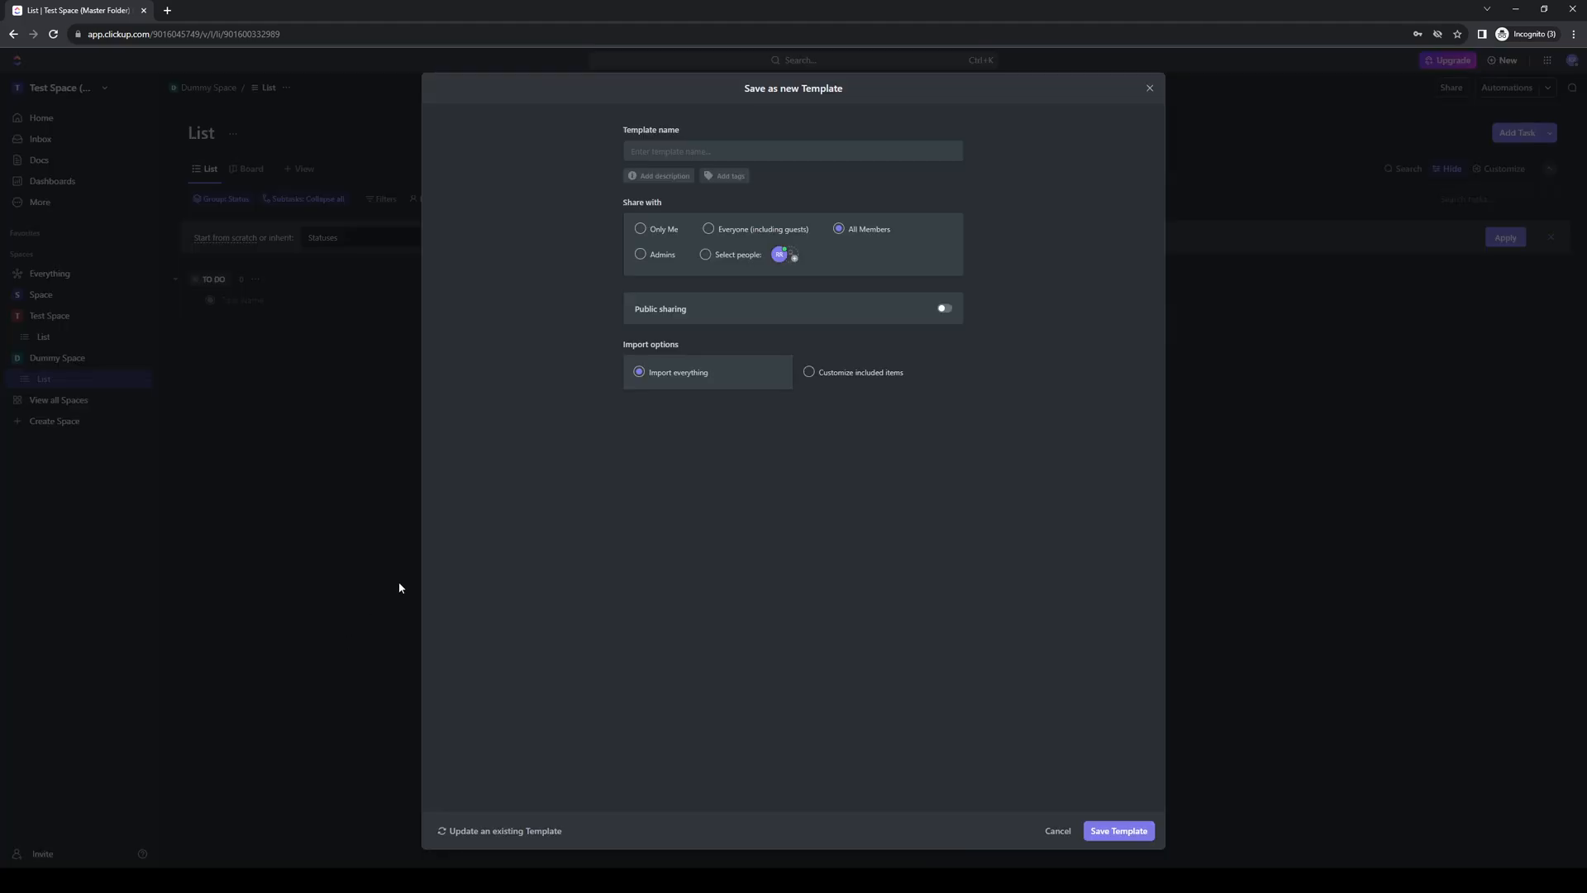
Step: Name the template 'Dummy Space Copy', enable public sharing, and save it
{"action": "left_click", "coordinate": [793, 151]}
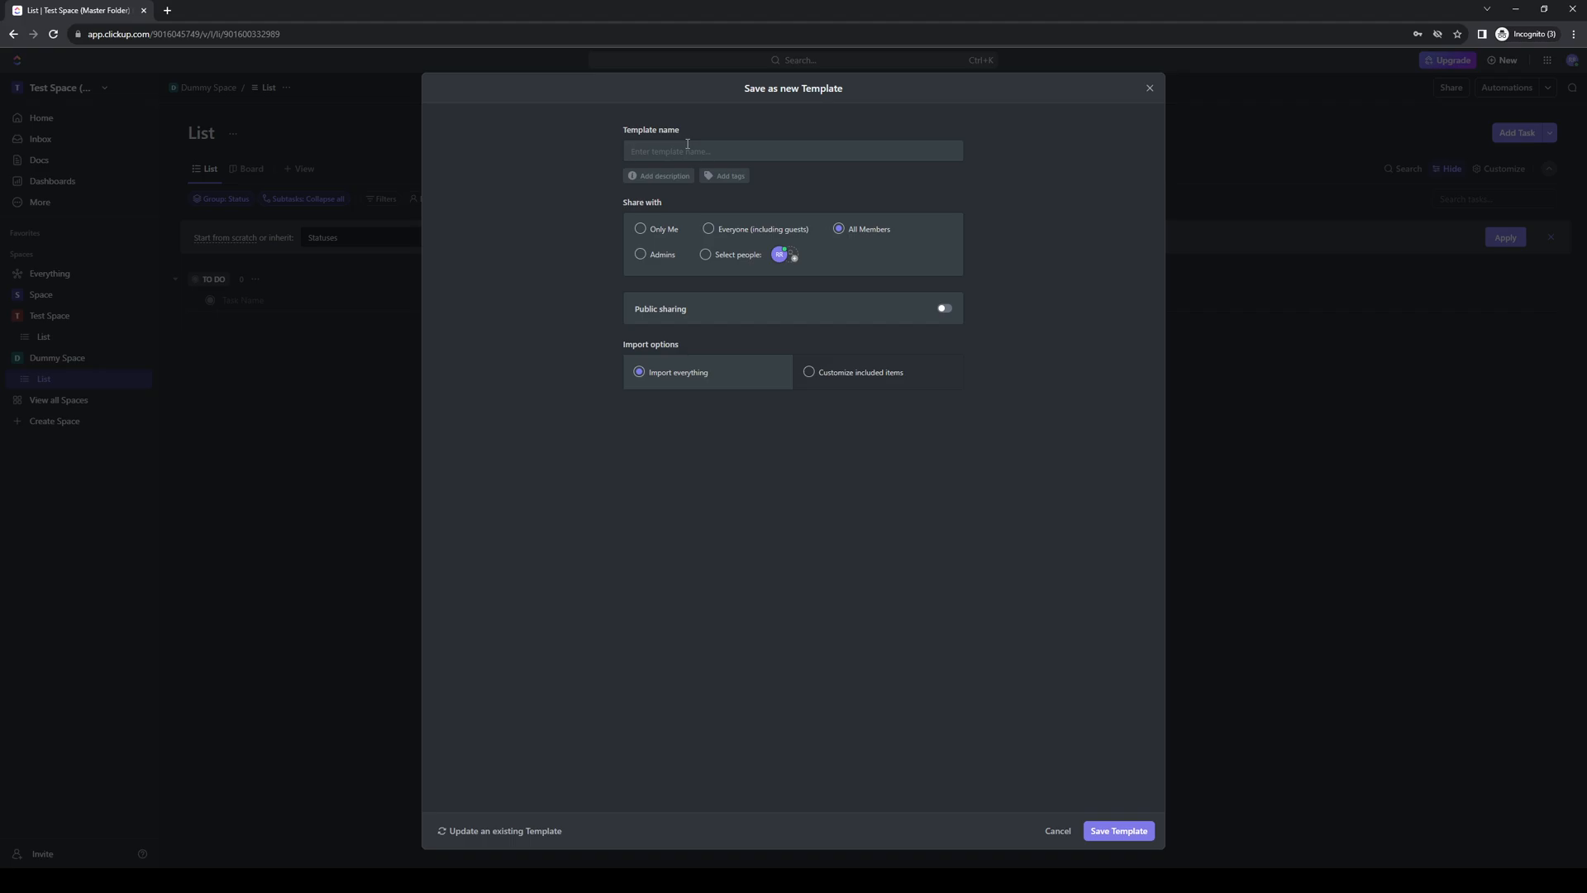
{"action": "type", "text": "Dummy Space C"}
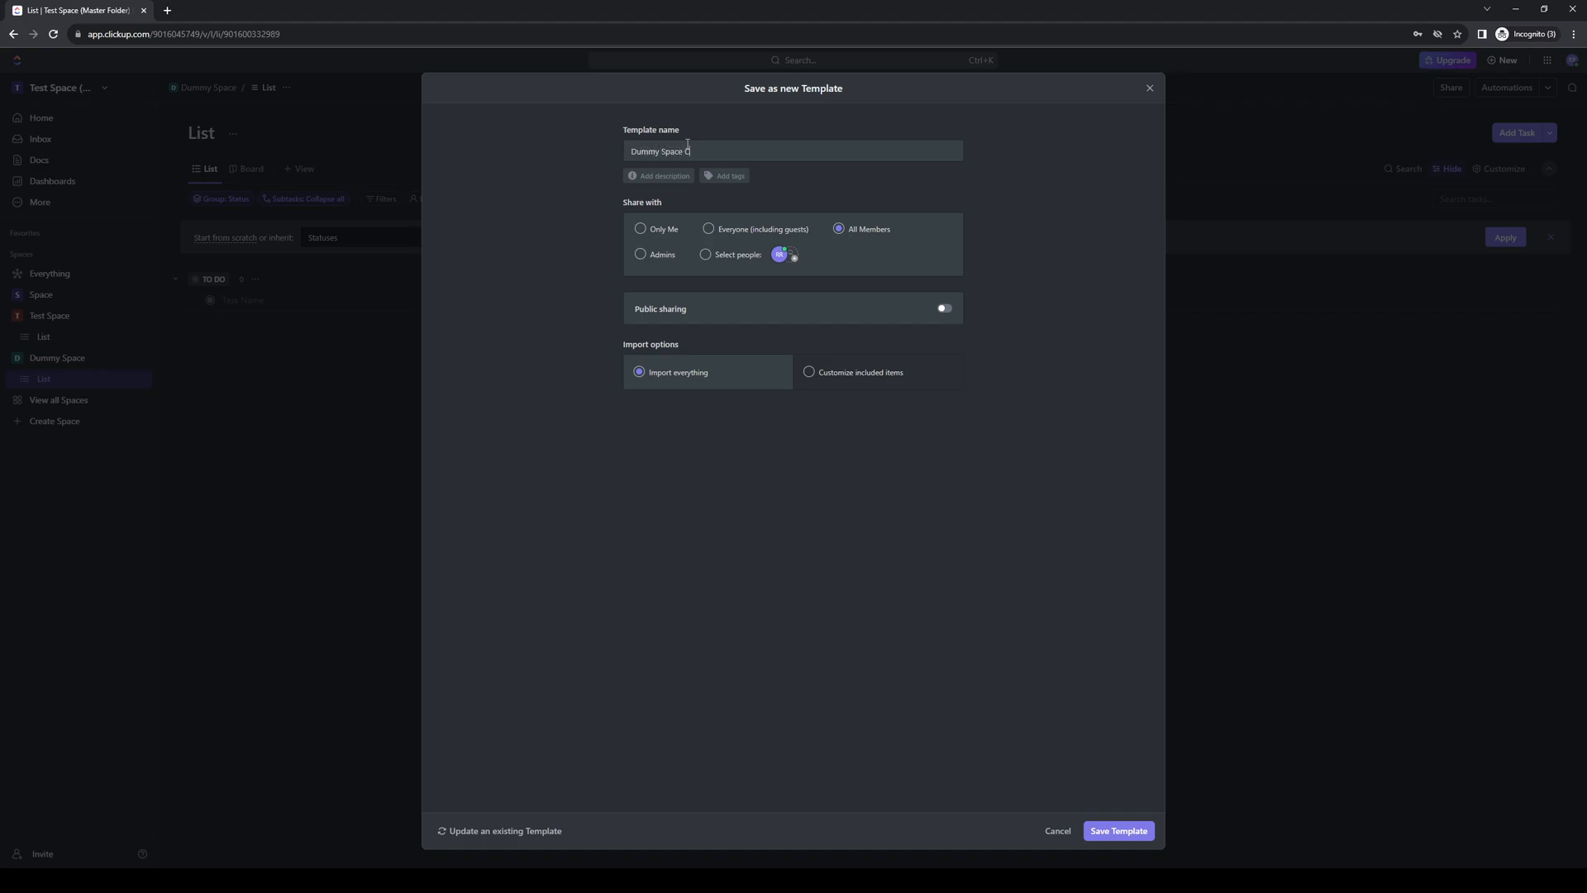
{"action": "type", "text": "opy"}
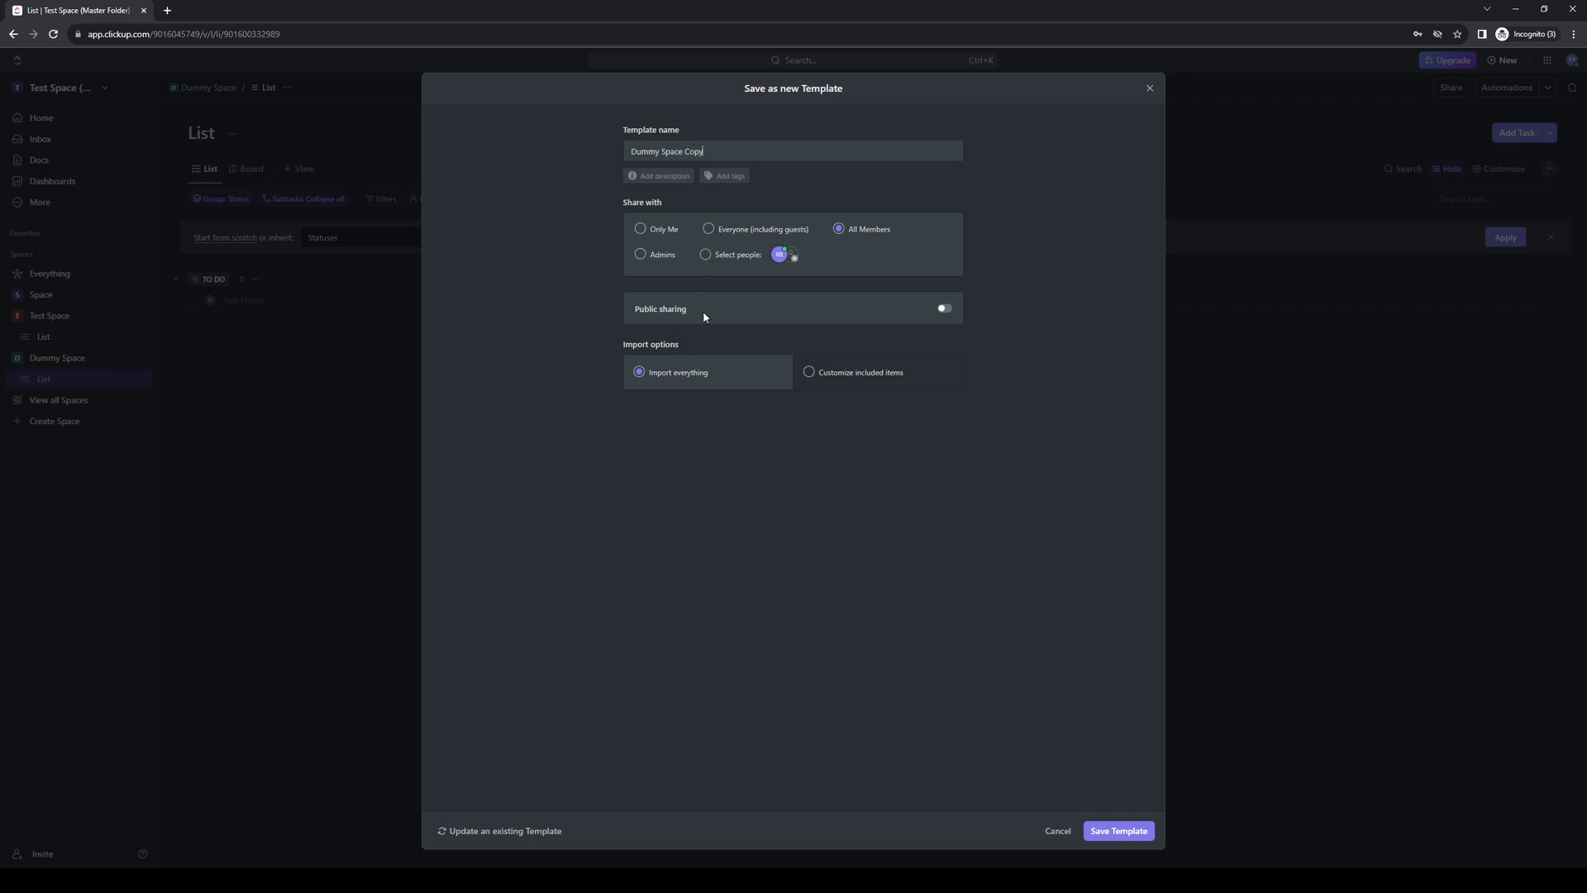
{"action": "mouse_move", "coordinate": [610, 285]}
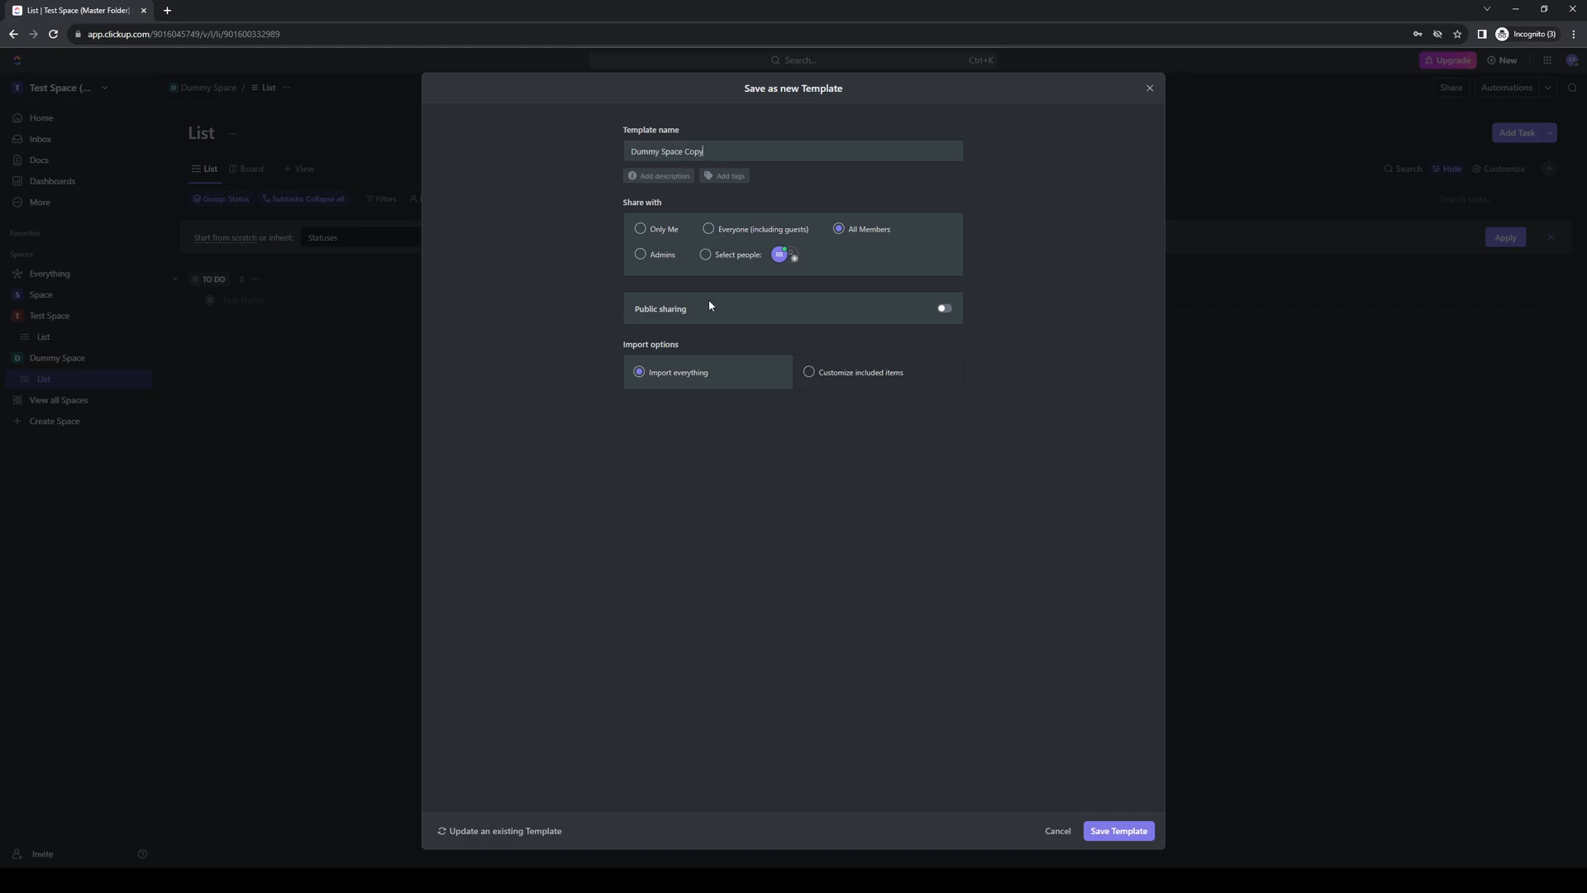
{"action": "mouse_move", "coordinate": [878, 314]}
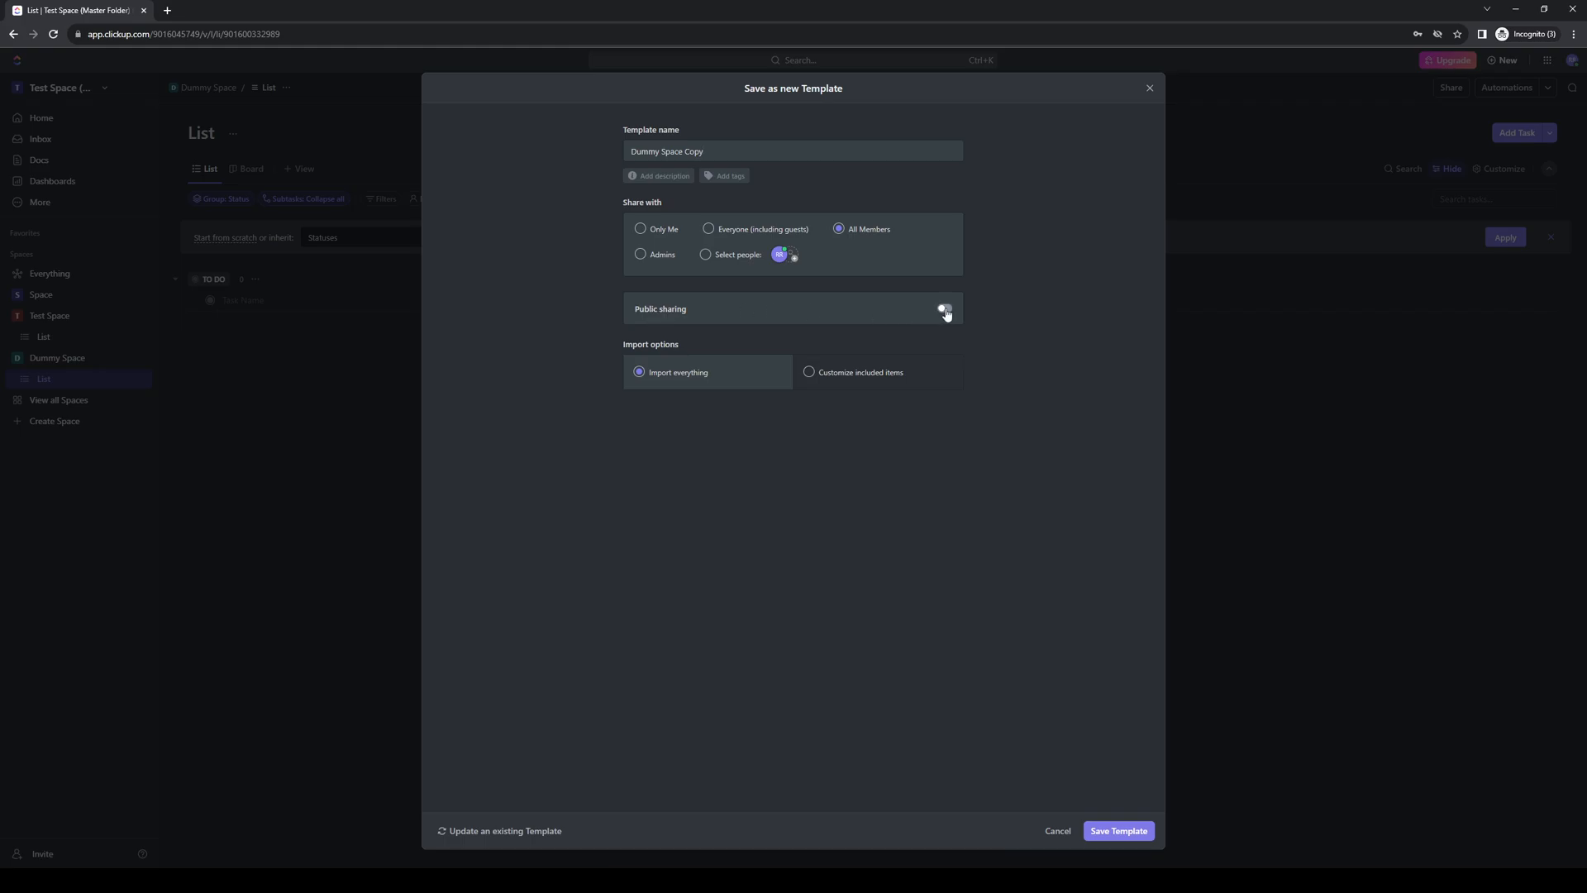
{"action": "left_click", "coordinate": [943, 308]}
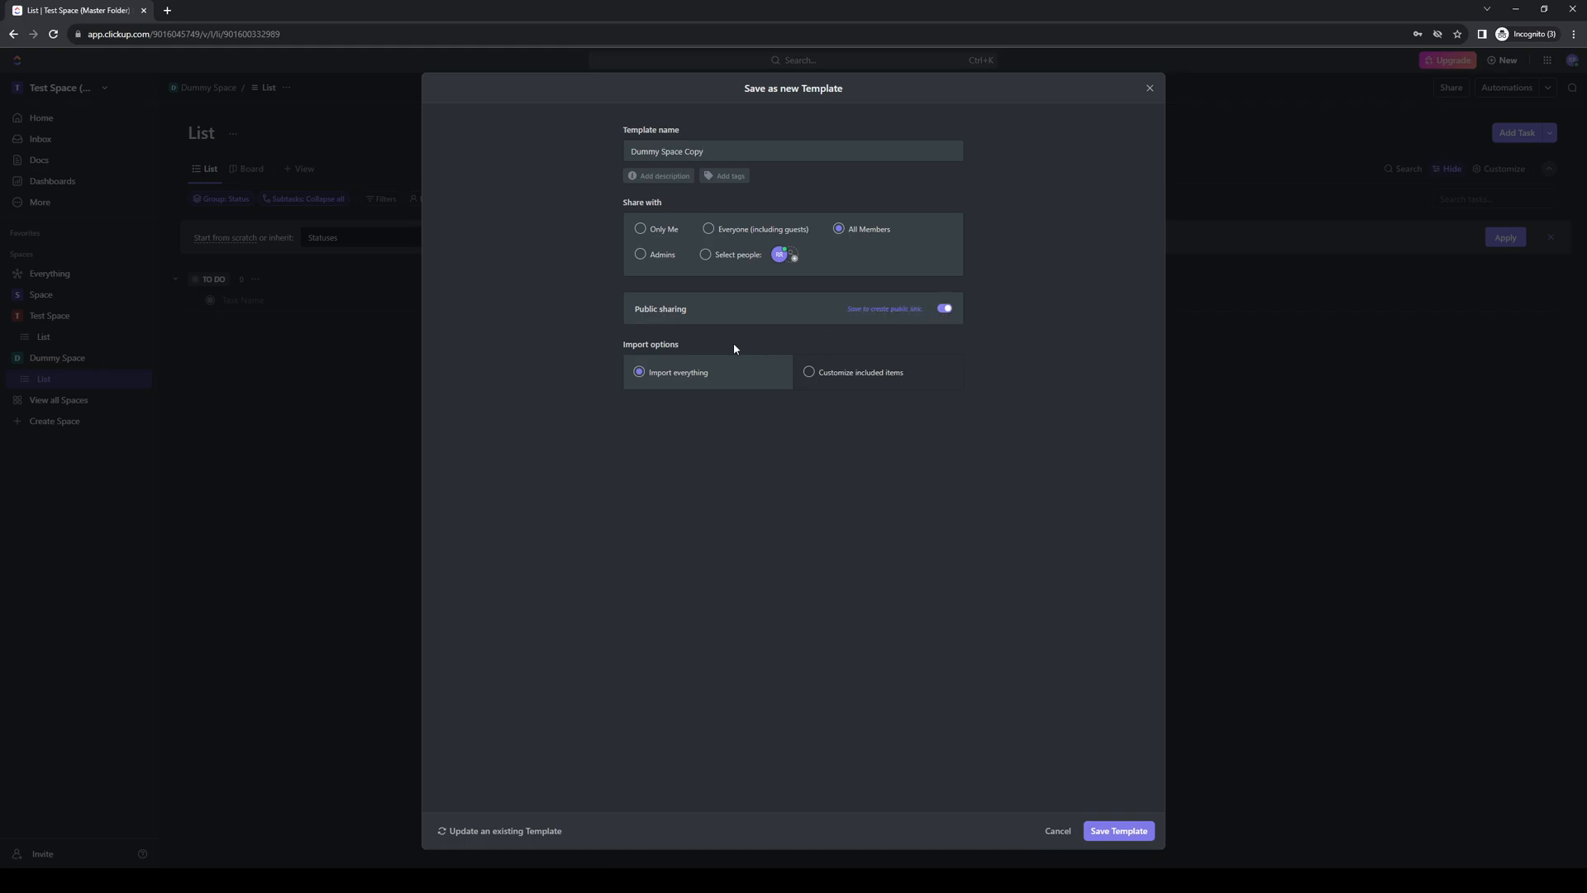
{"action": "mouse_move", "coordinate": [727, 268]}
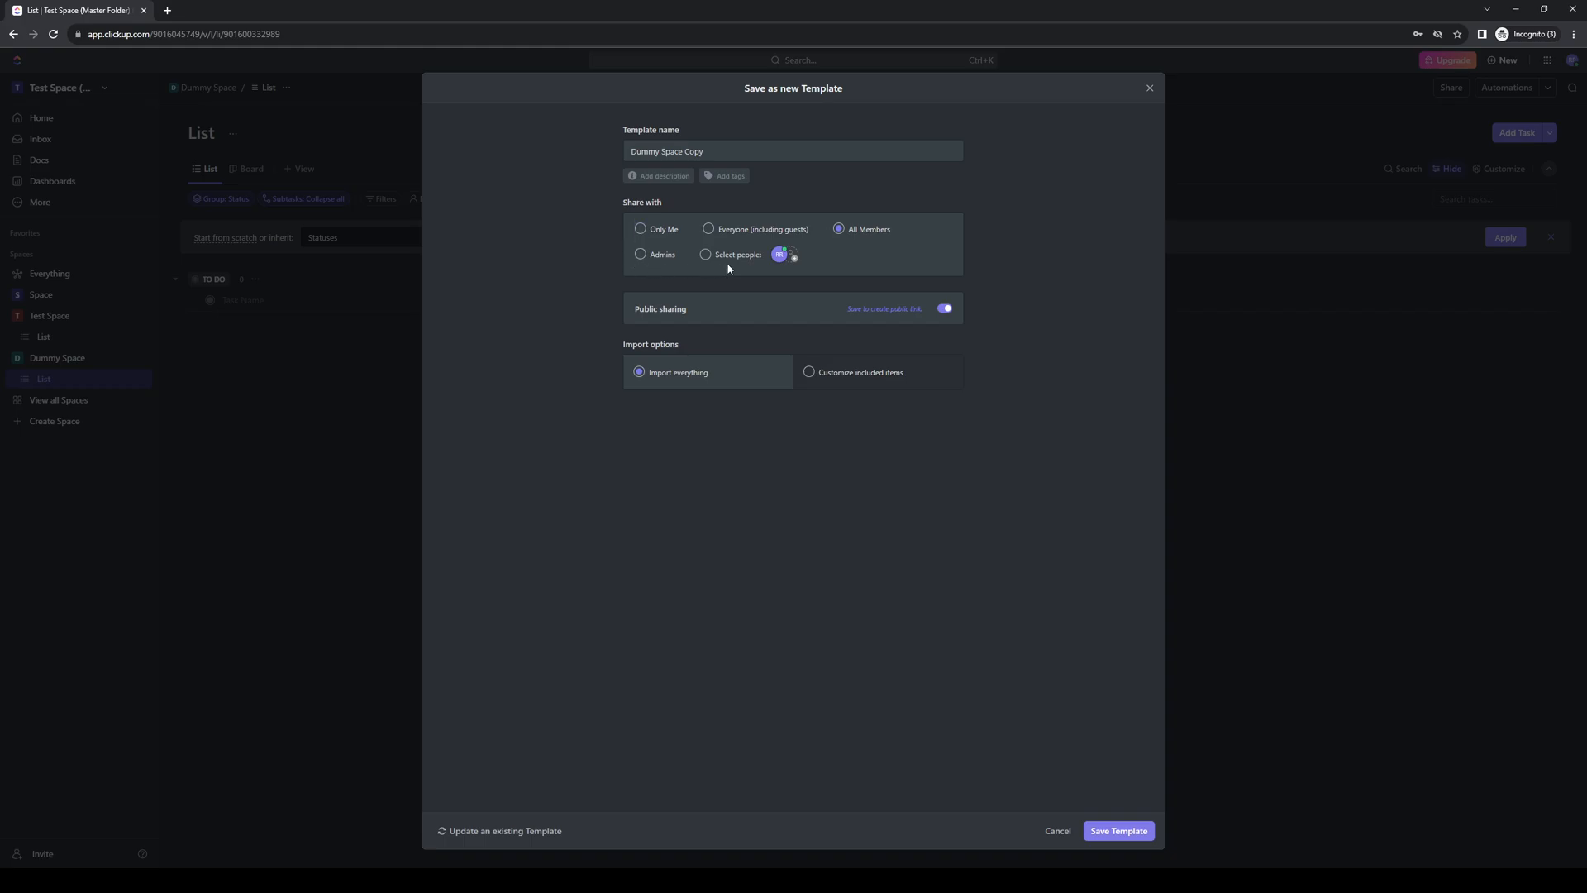
{"action": "mouse_move", "coordinate": [596, 289]}
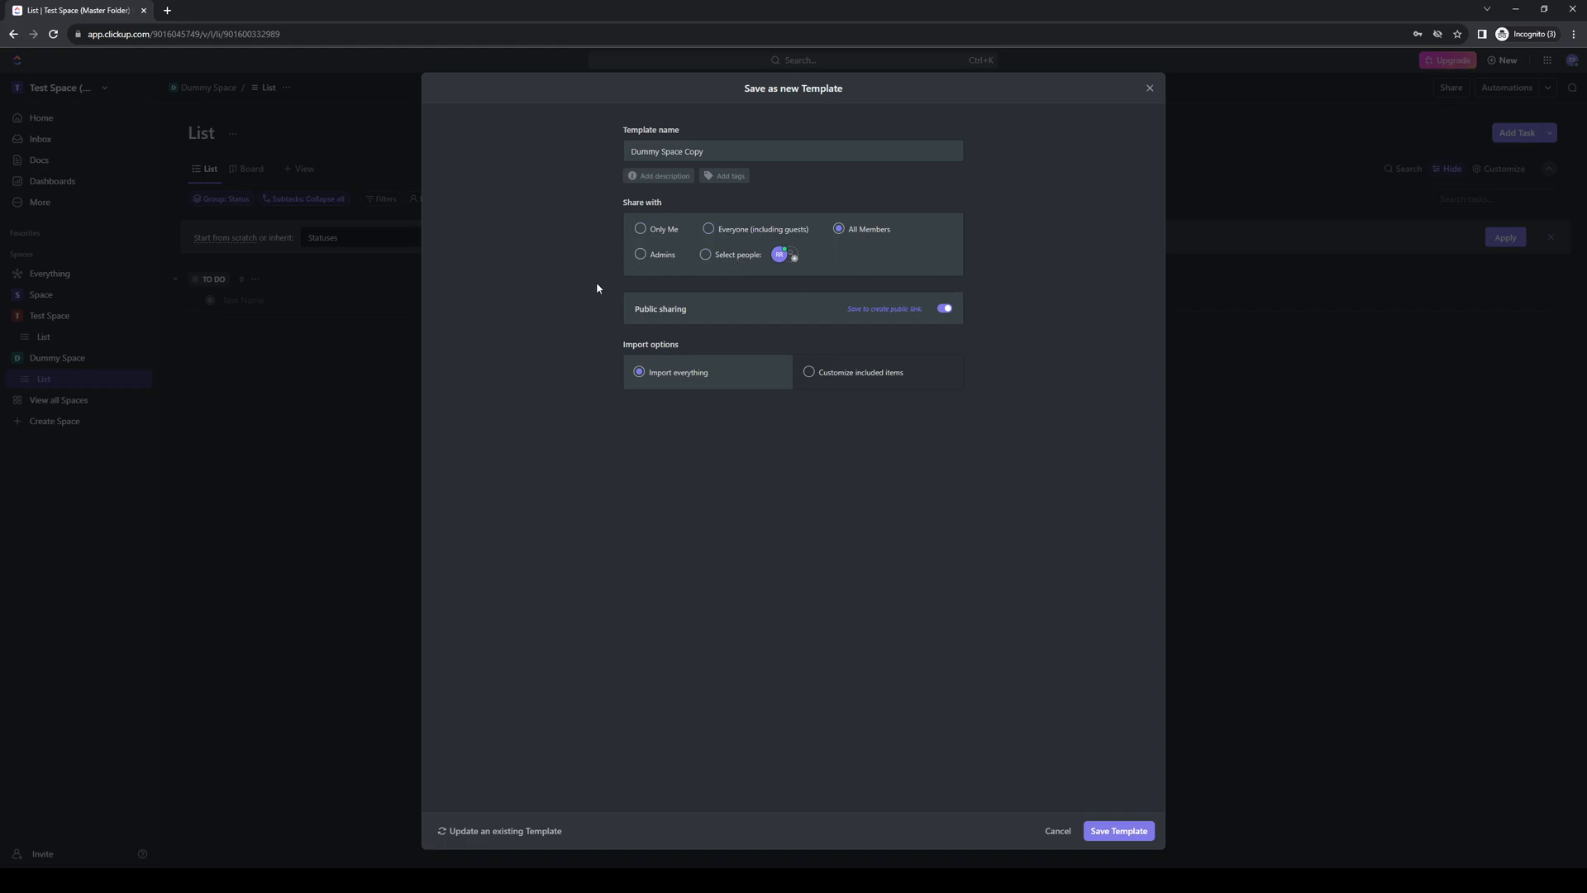
{"action": "mouse_move", "coordinate": [935, 542]}
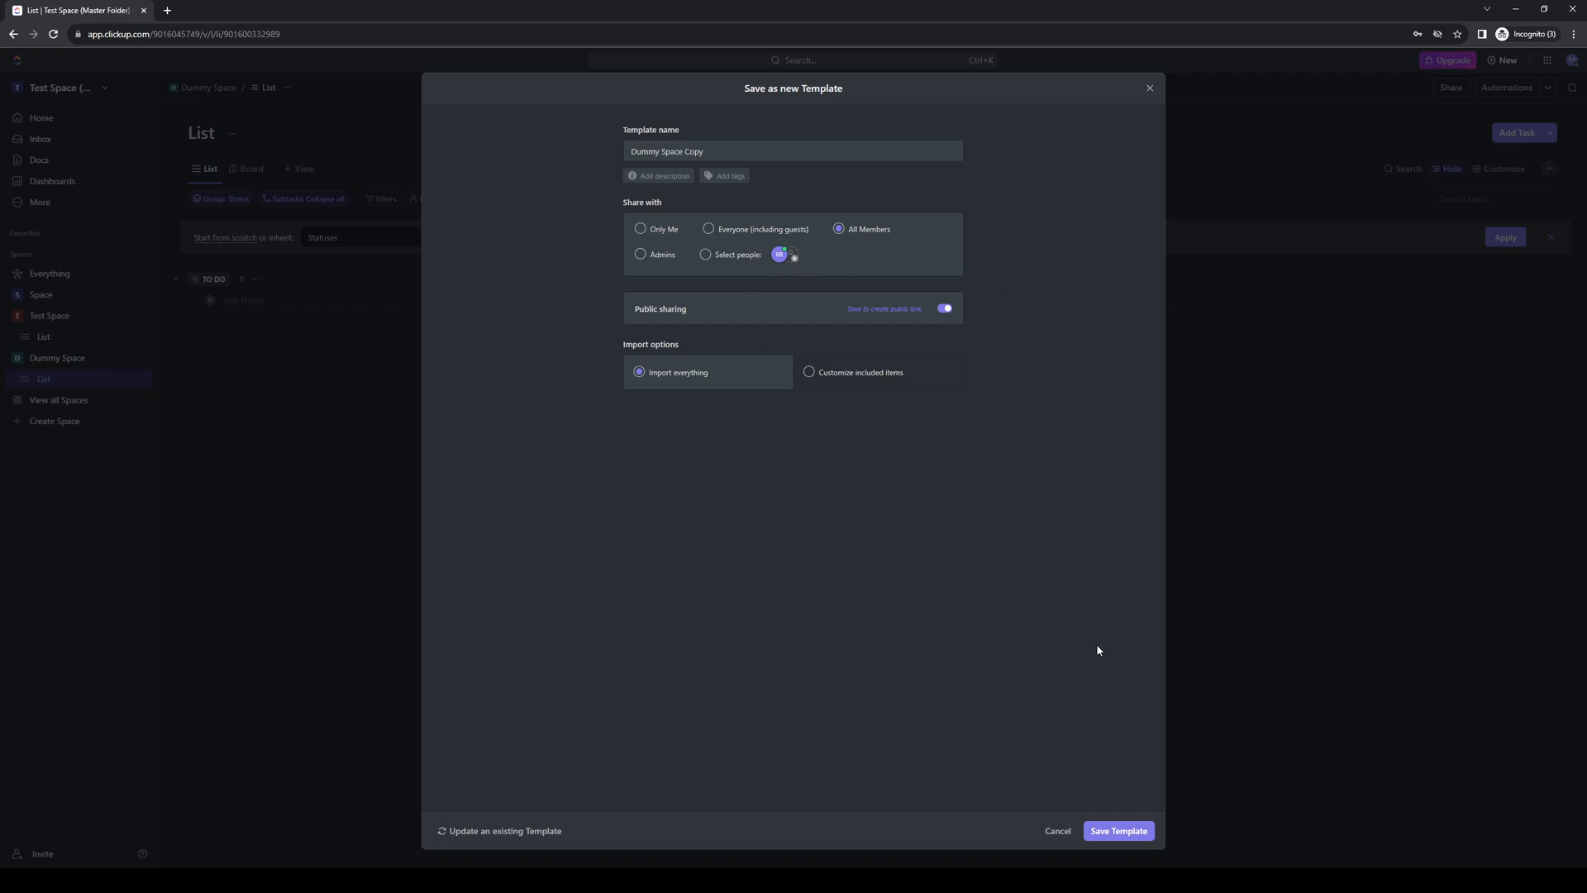
{"action": "left_click", "coordinate": [1116, 830]}
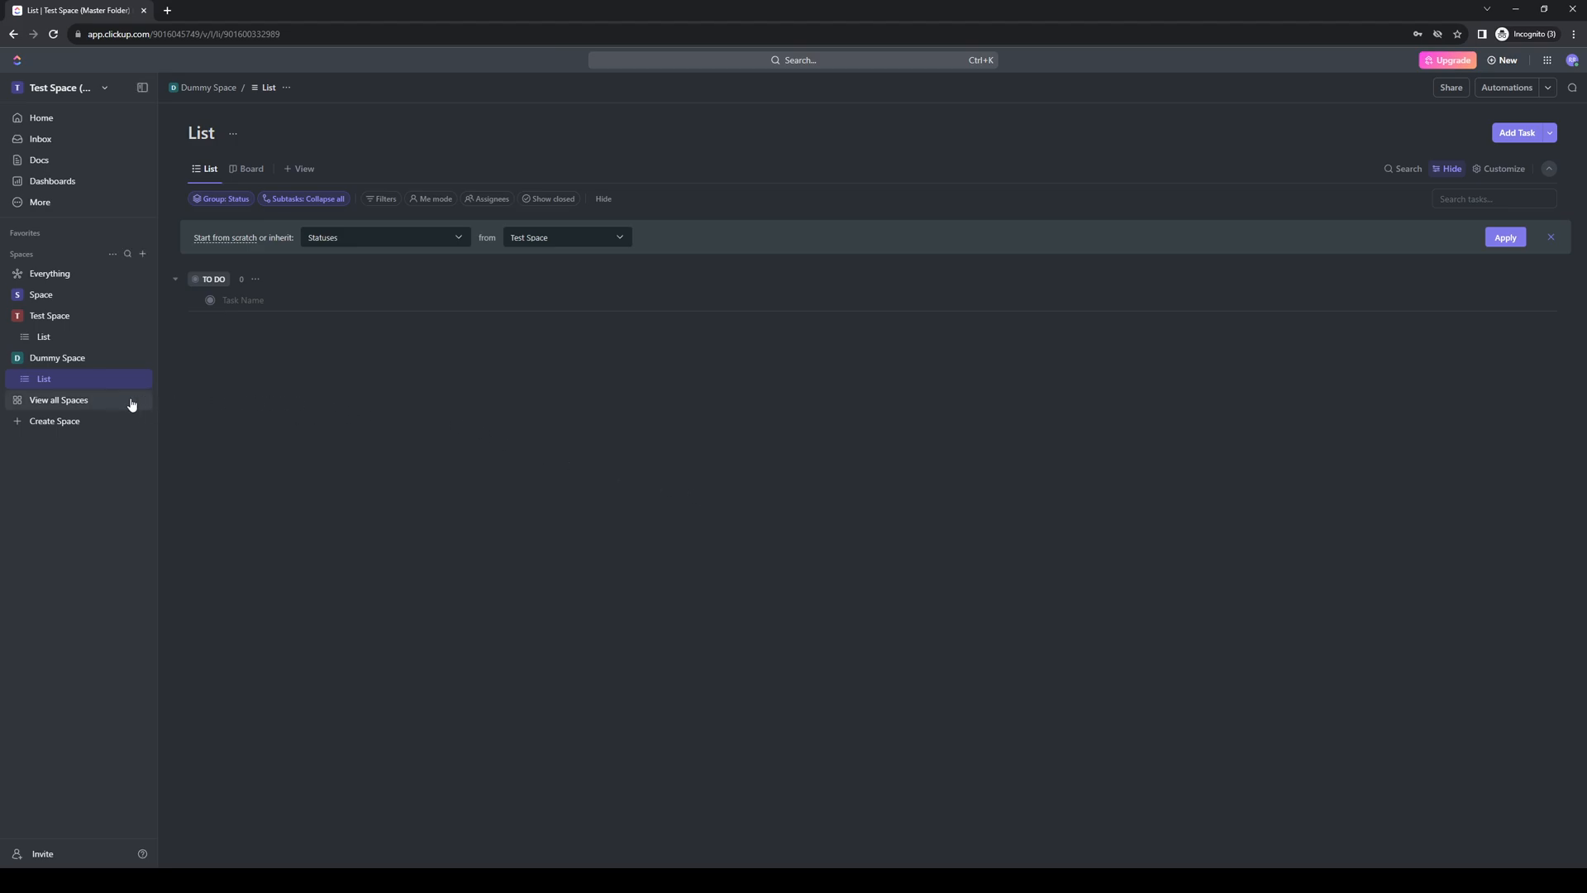
{"action": "mouse_move", "coordinate": [129, 362]}
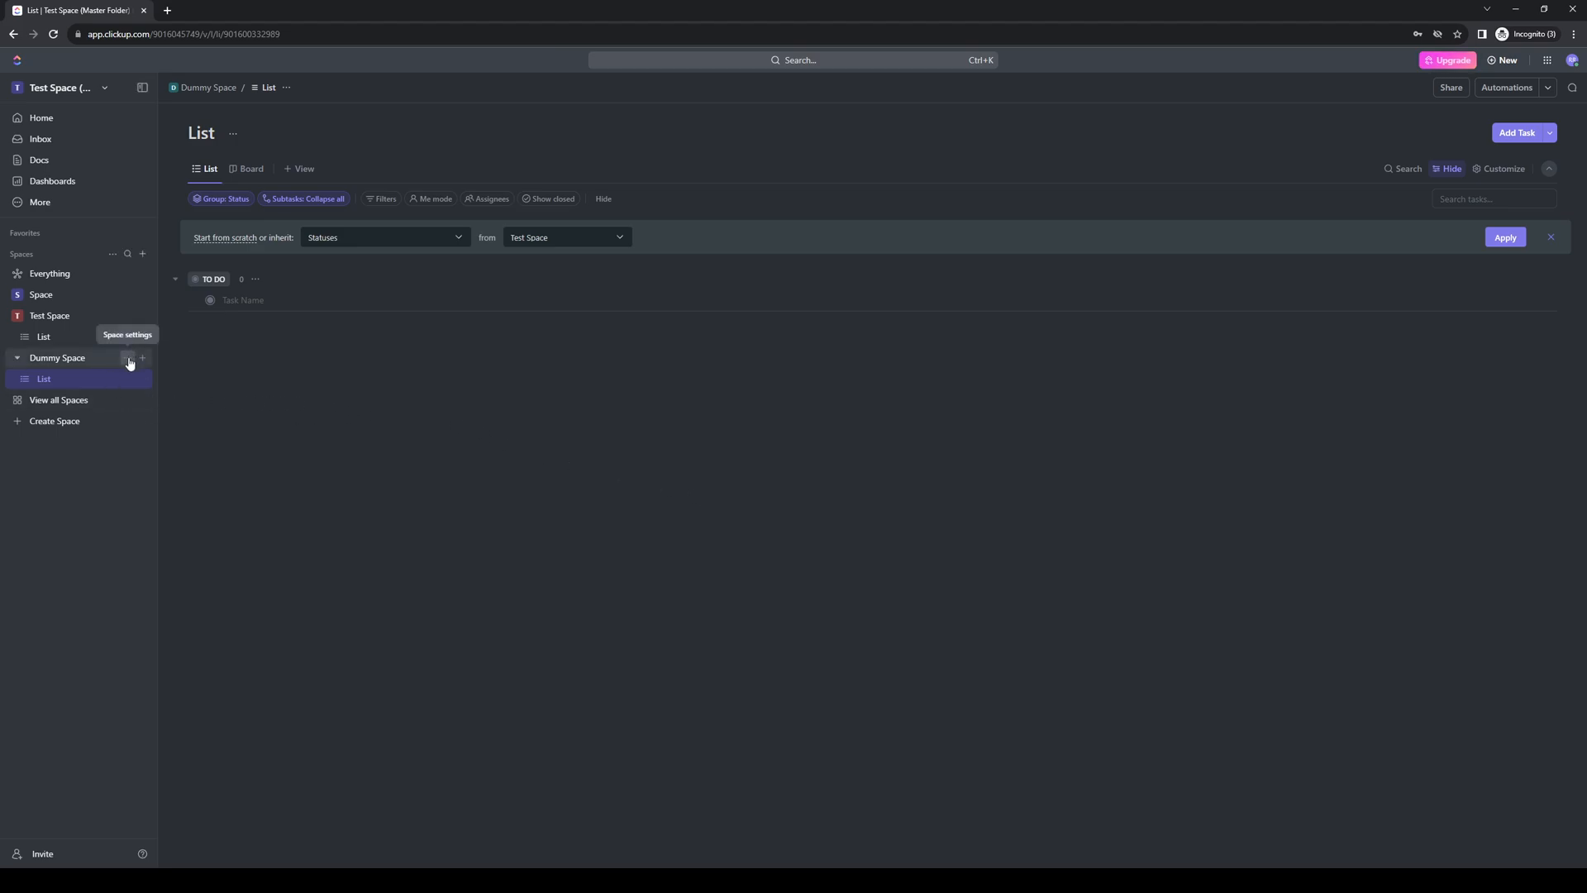
Step: Open the Template Center from Dummy Space's options menu
{"action": "left_click", "coordinate": [127, 357]}
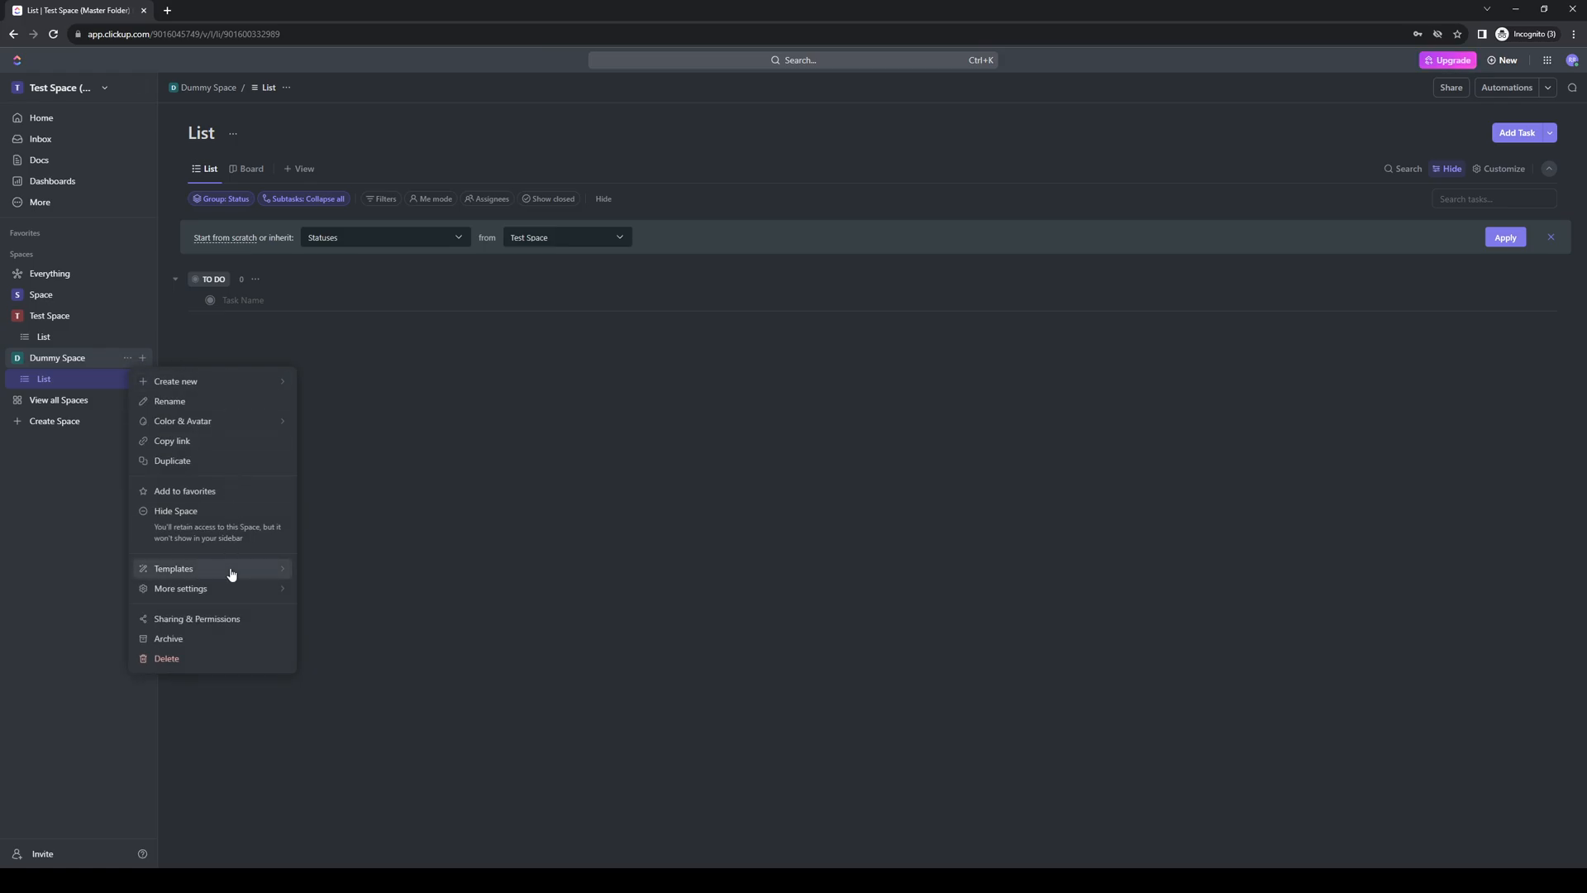
{"action": "mouse_move", "coordinate": [173, 568]}
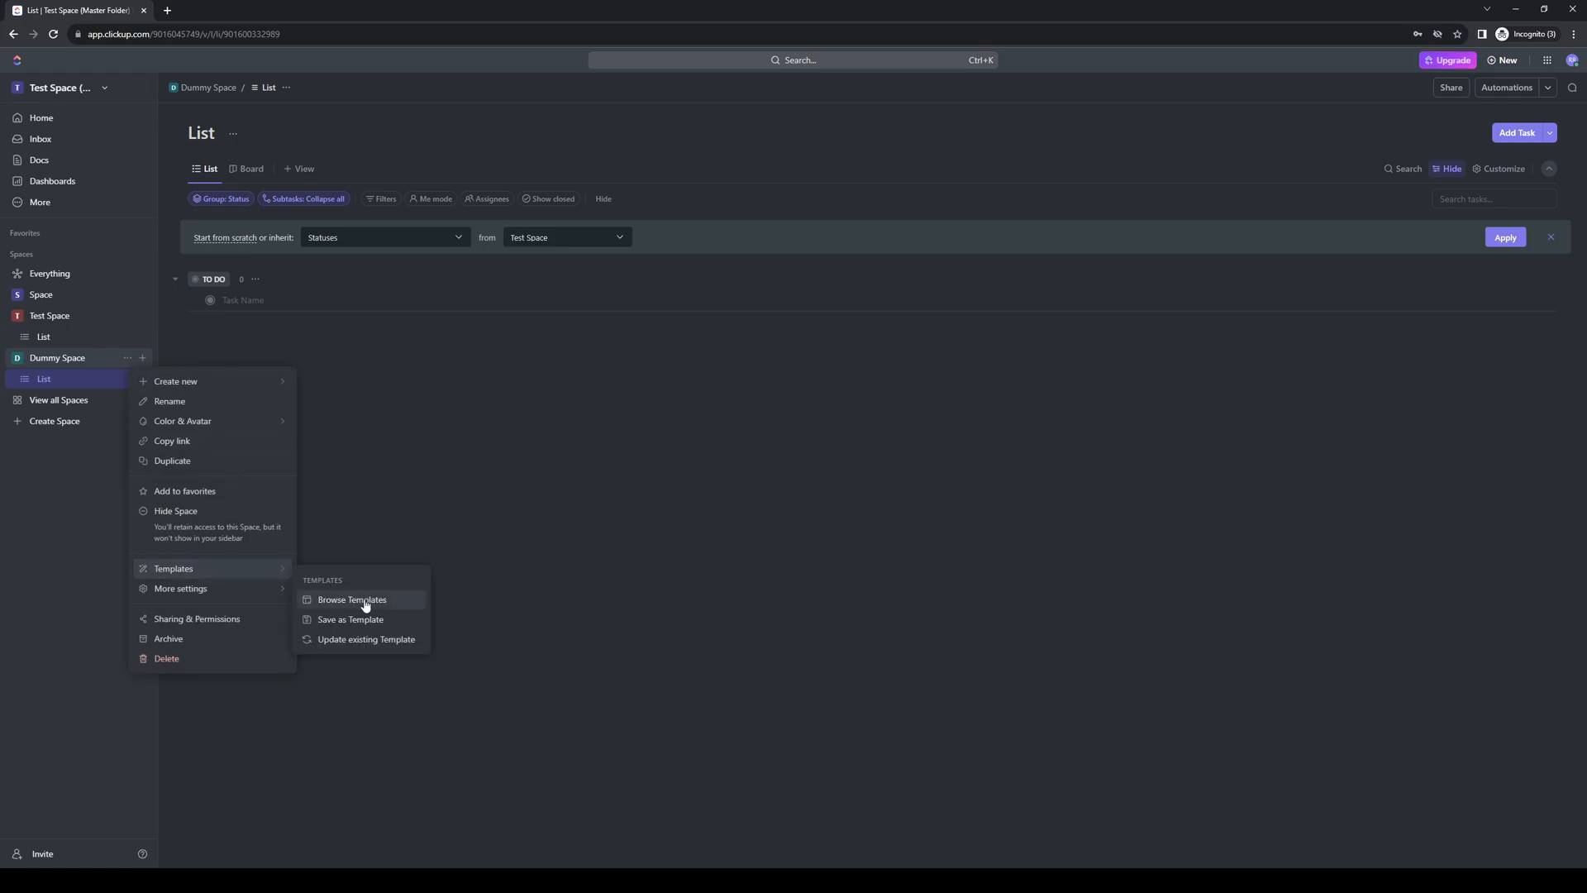
{"action": "left_click", "coordinate": [352, 600]}
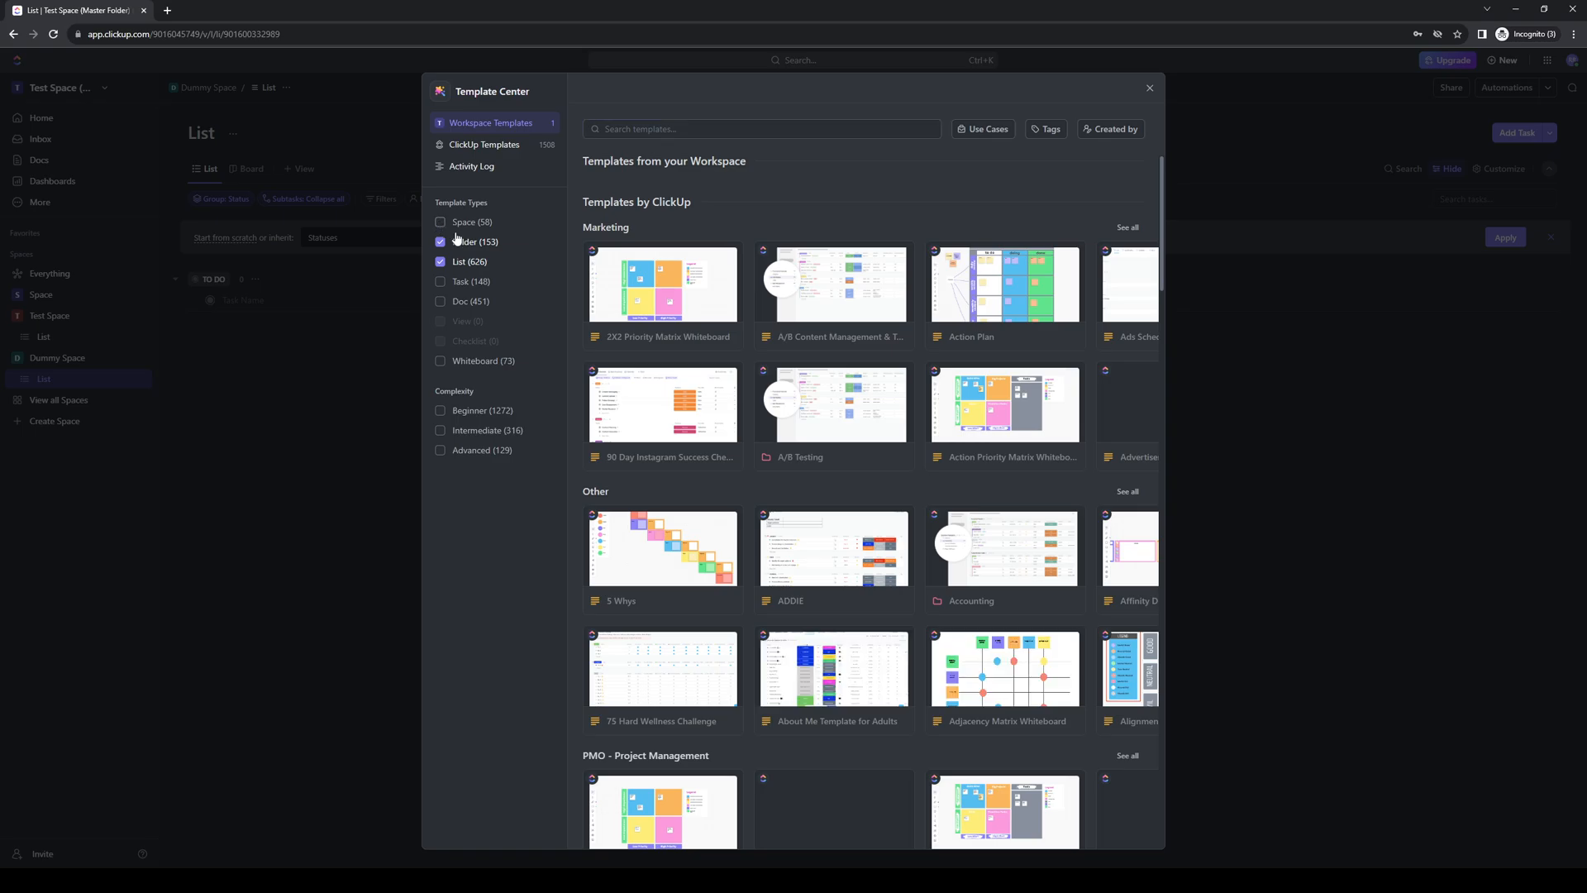
Step: Filter to Space templates, review Dummy Space Copy's share settings, then close the library
{"action": "left_click", "coordinate": [440, 222]}
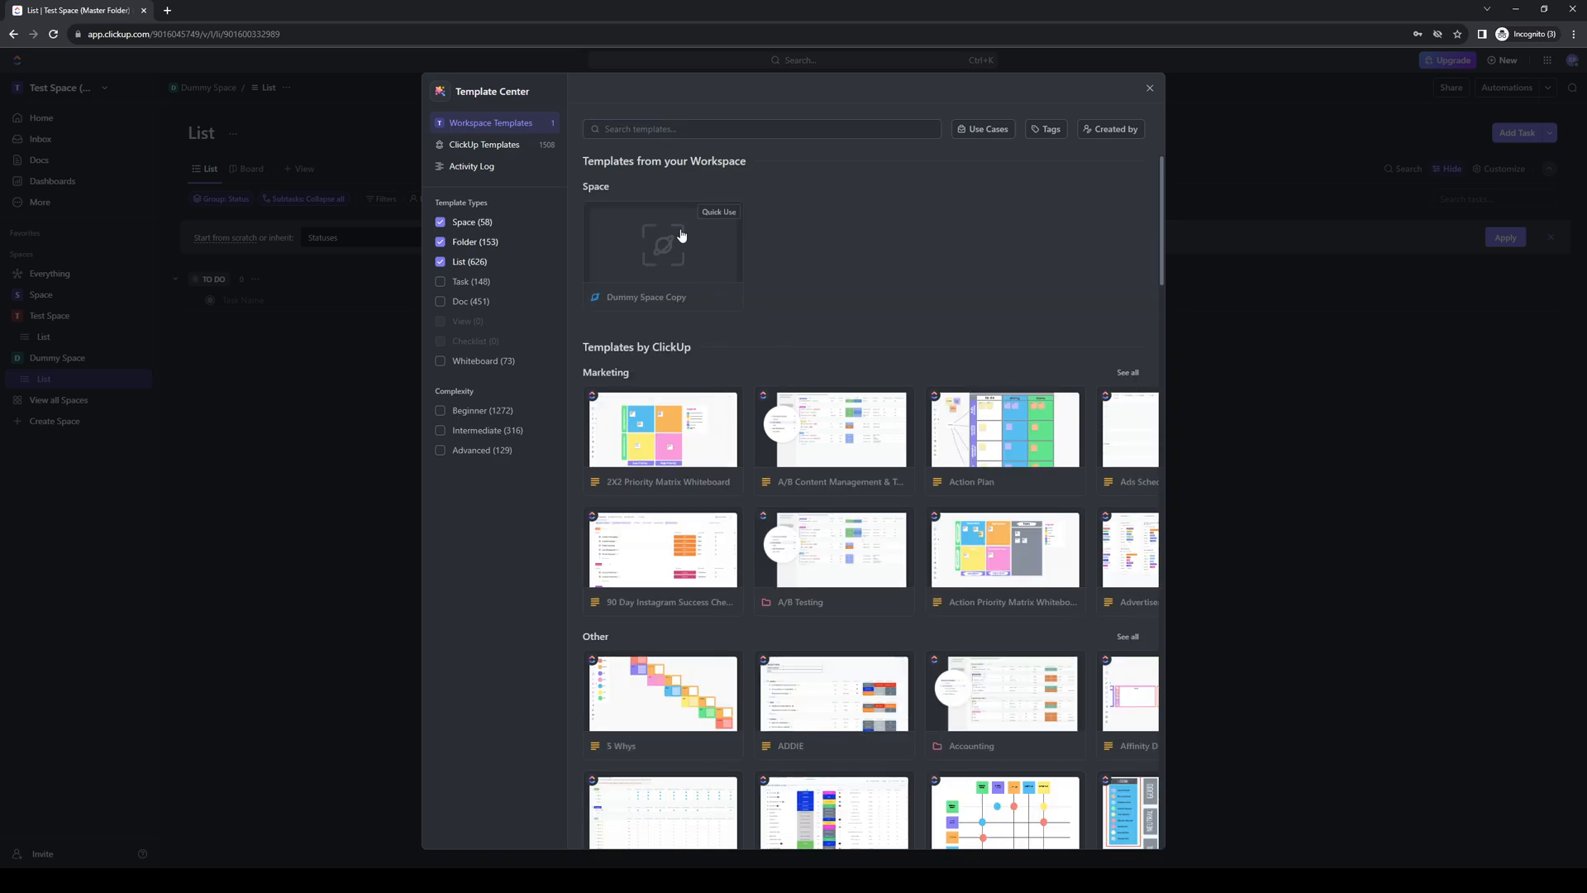
{"action": "mouse_move", "coordinate": [867, 344]}
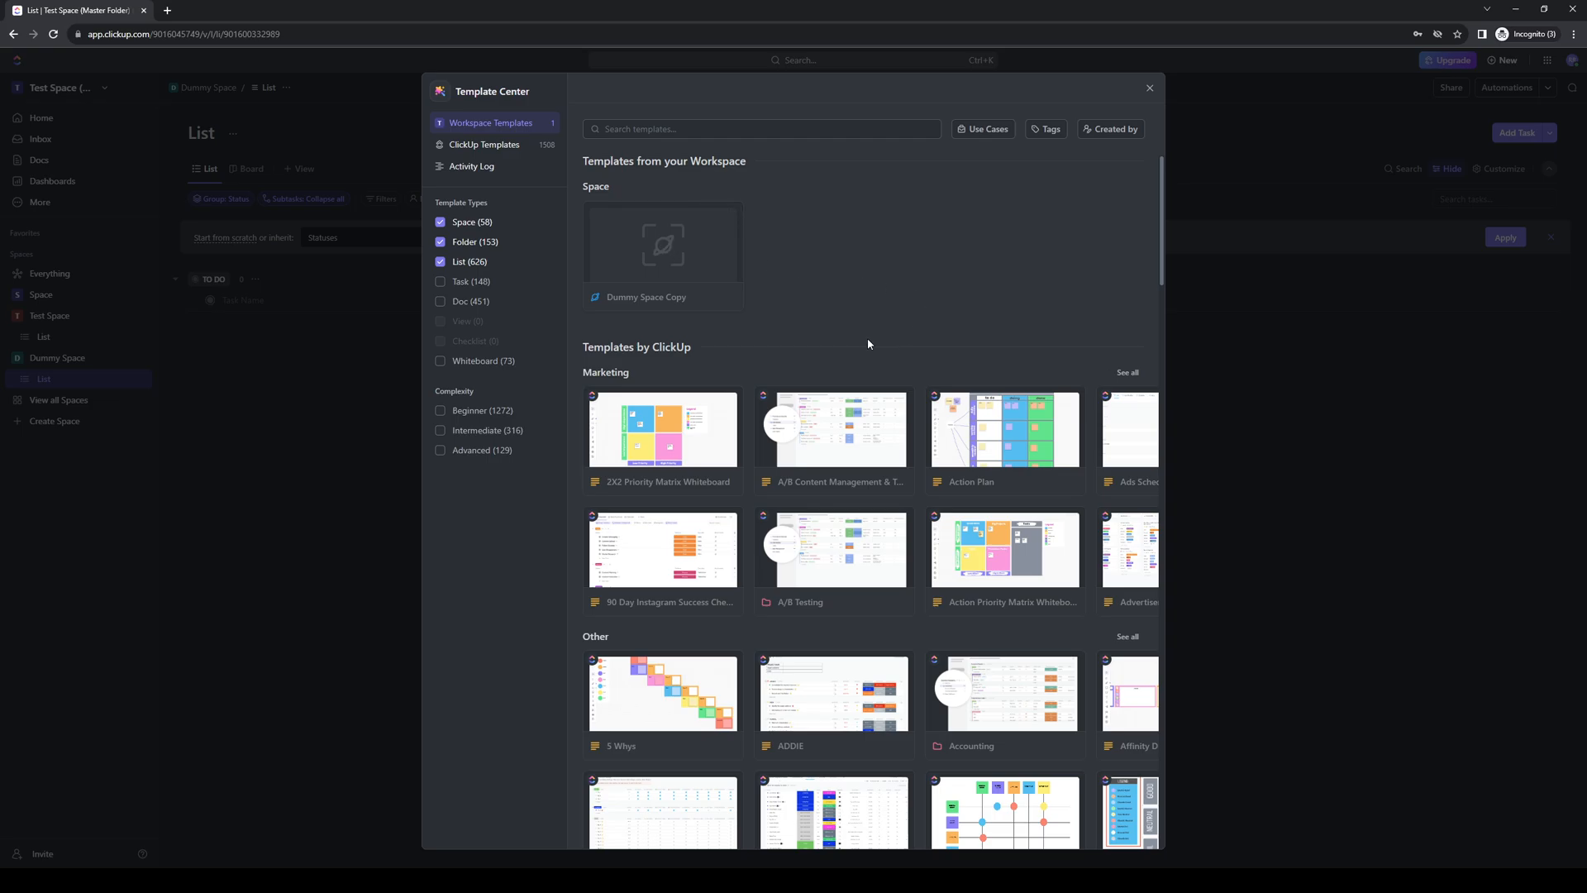
{"action": "mouse_move", "coordinate": [654, 251]}
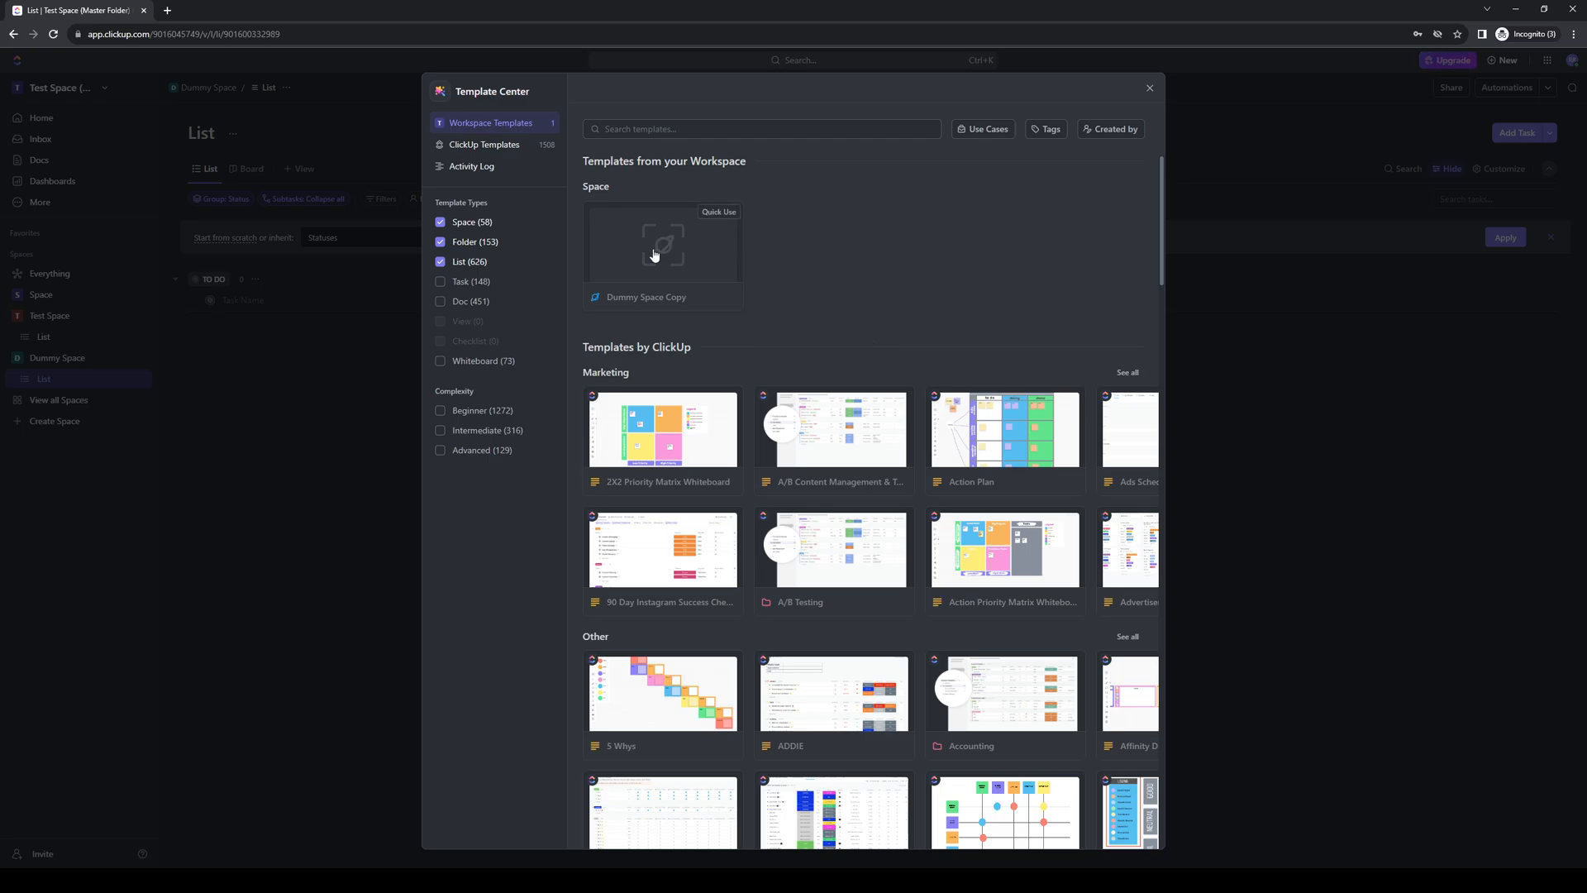
{"action": "left_click", "coordinate": [661, 243]}
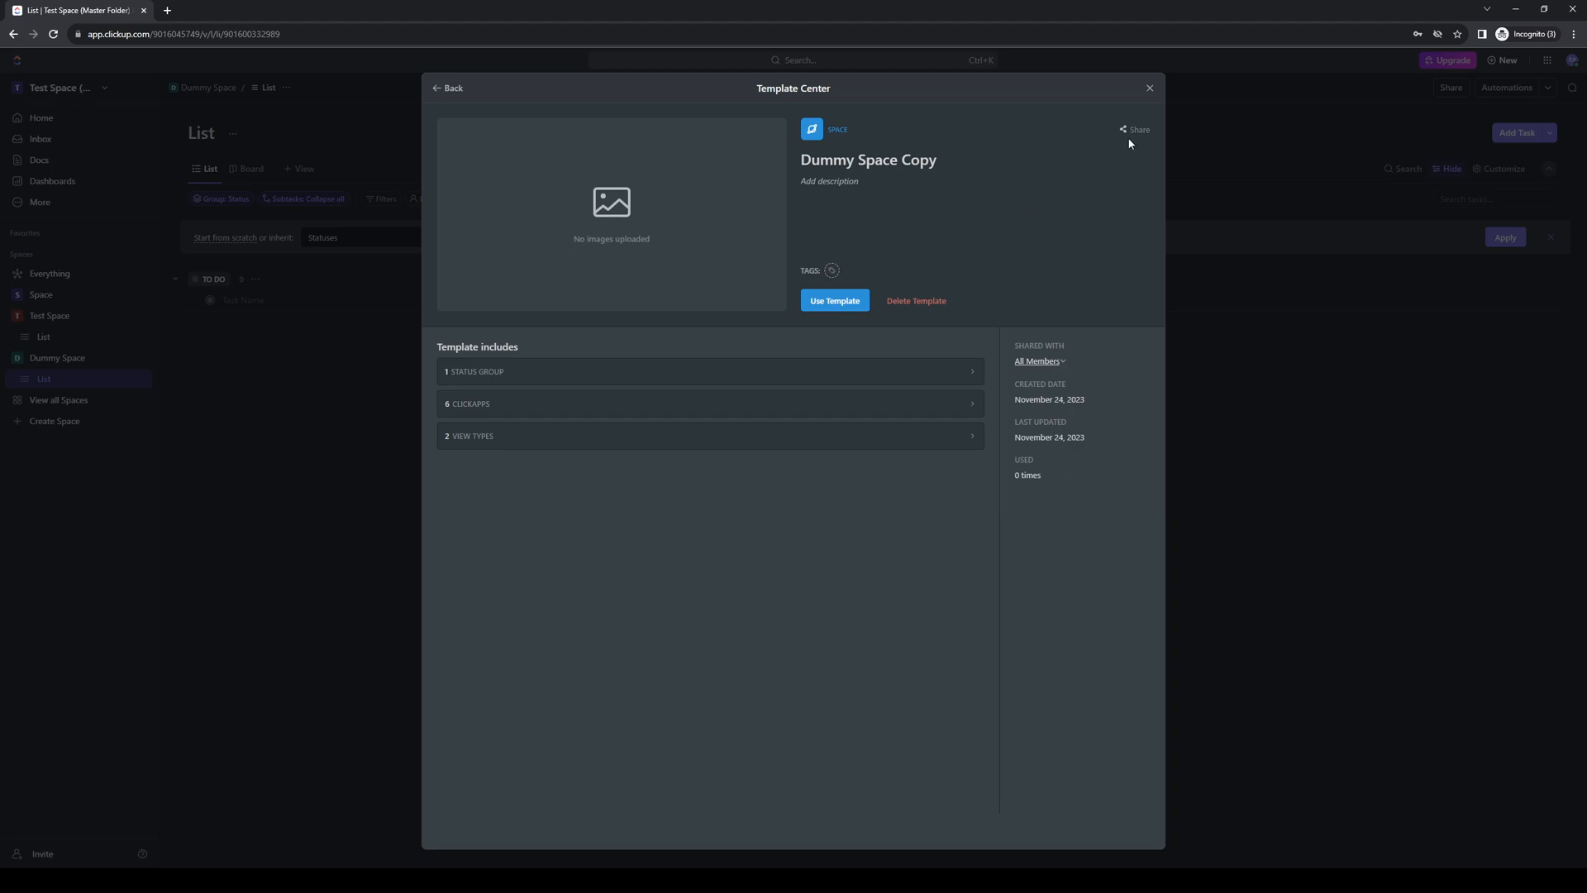
{"action": "left_click", "coordinate": [1136, 130]}
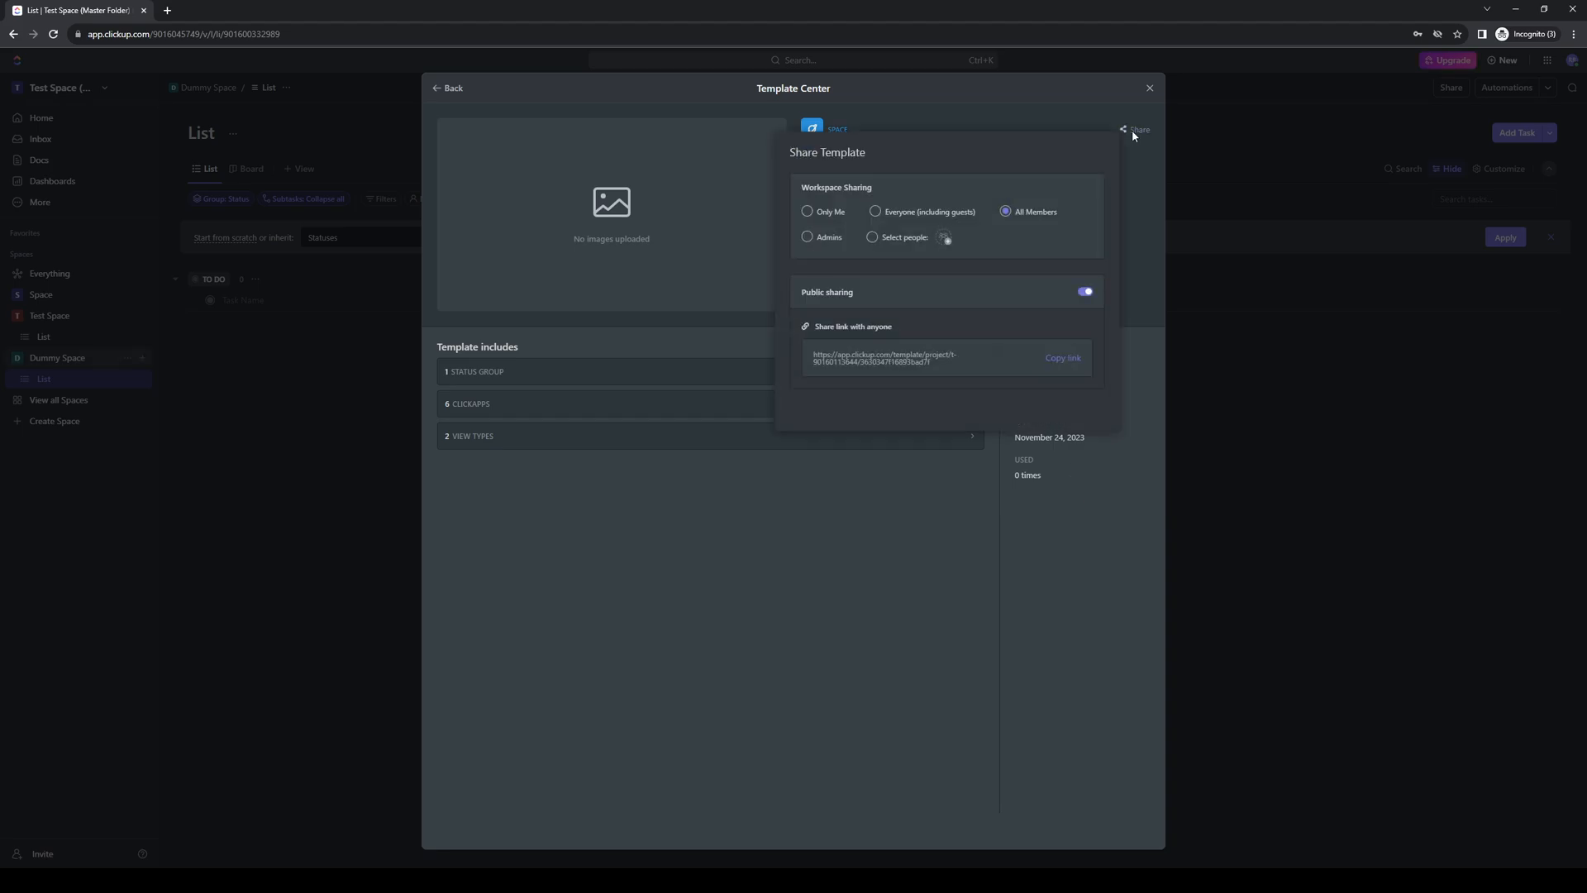
{"action": "mouse_move", "coordinate": [991, 362]}
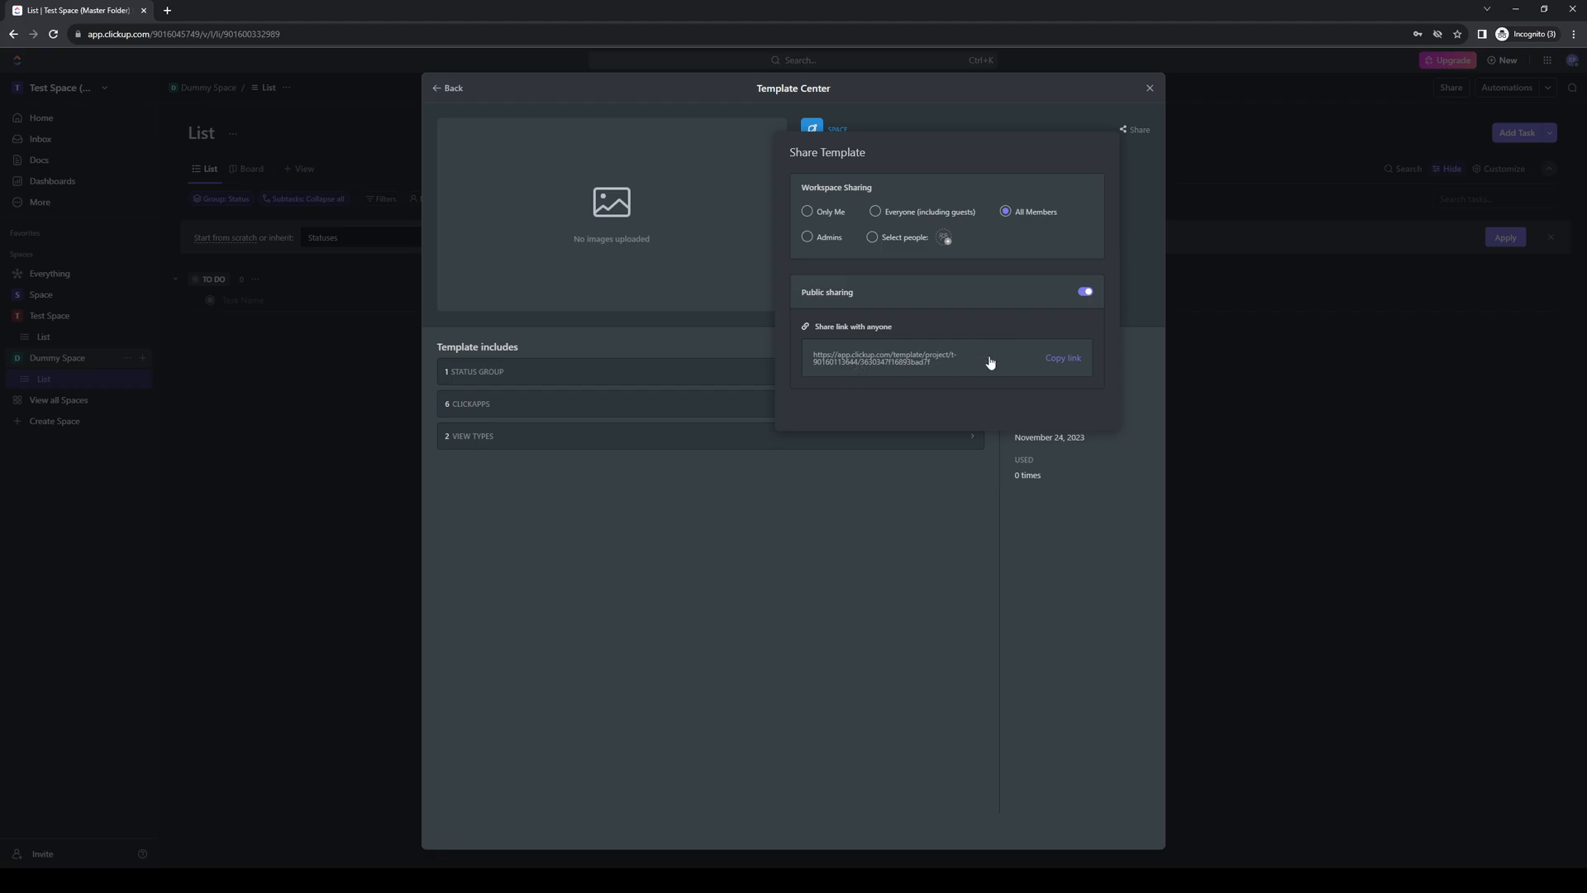
{"action": "mouse_move", "coordinate": [869, 366]}
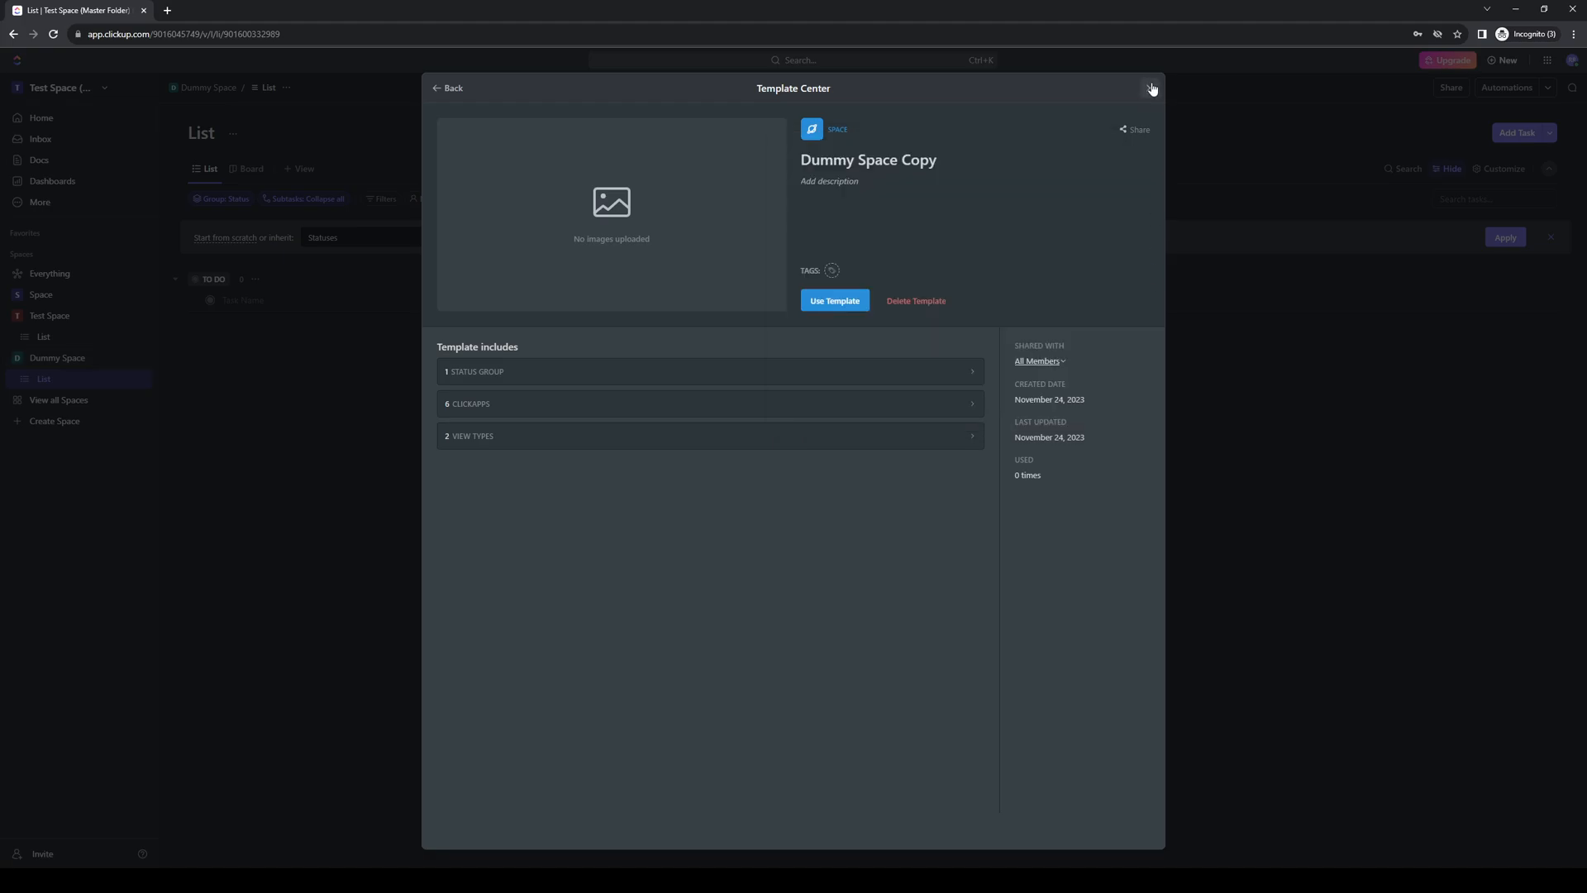
{"action": "left_click", "coordinate": [1150, 88]}
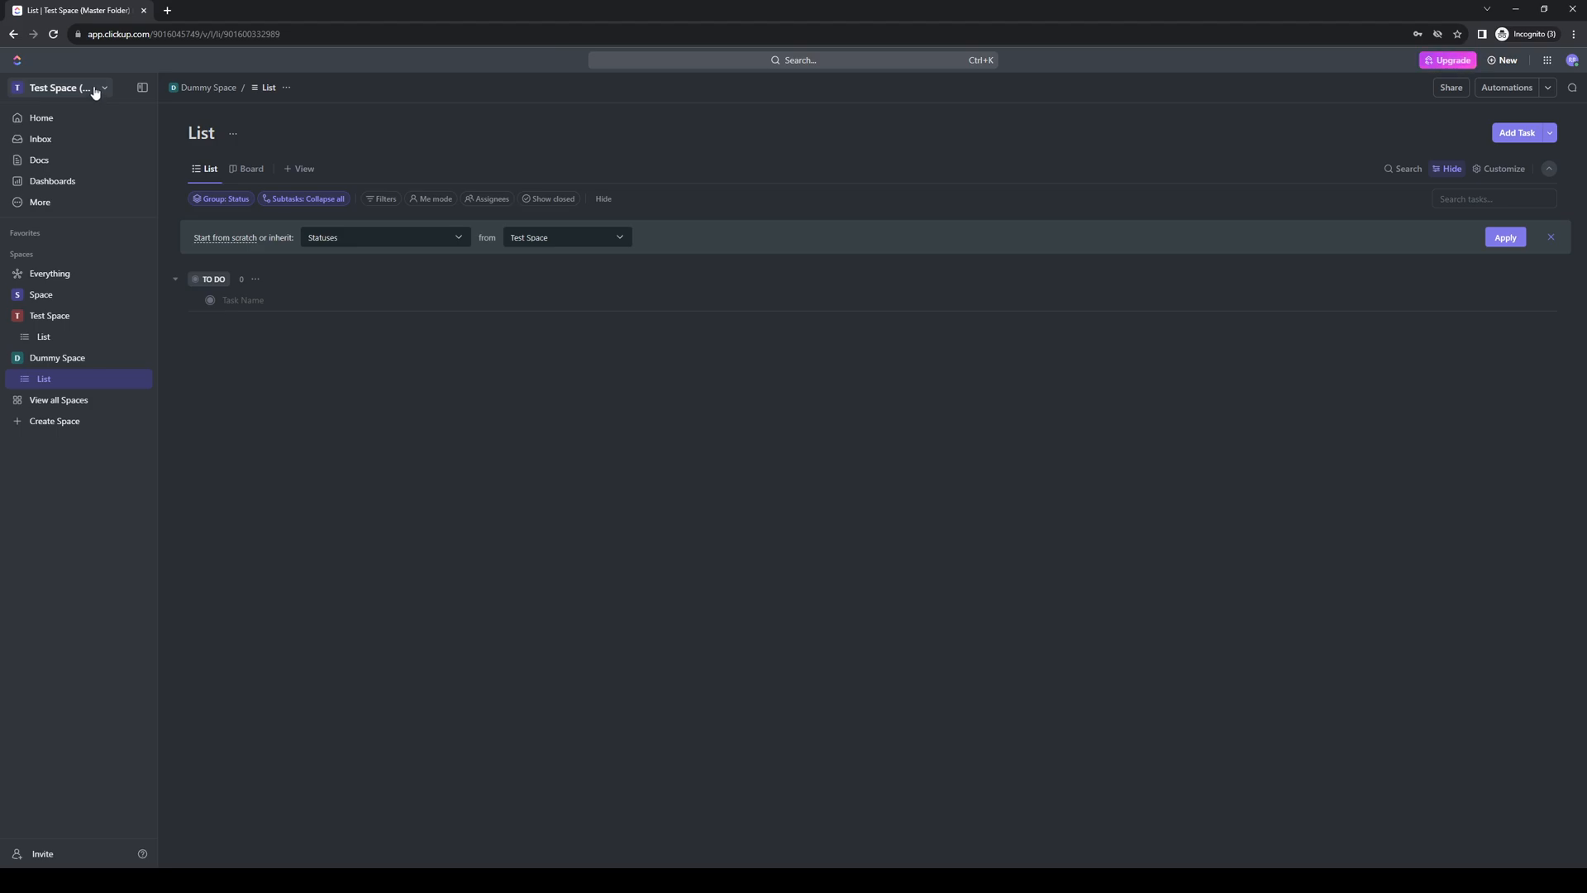
Step: Open the workspace switcher menu
{"action": "left_click", "coordinate": [60, 87]}
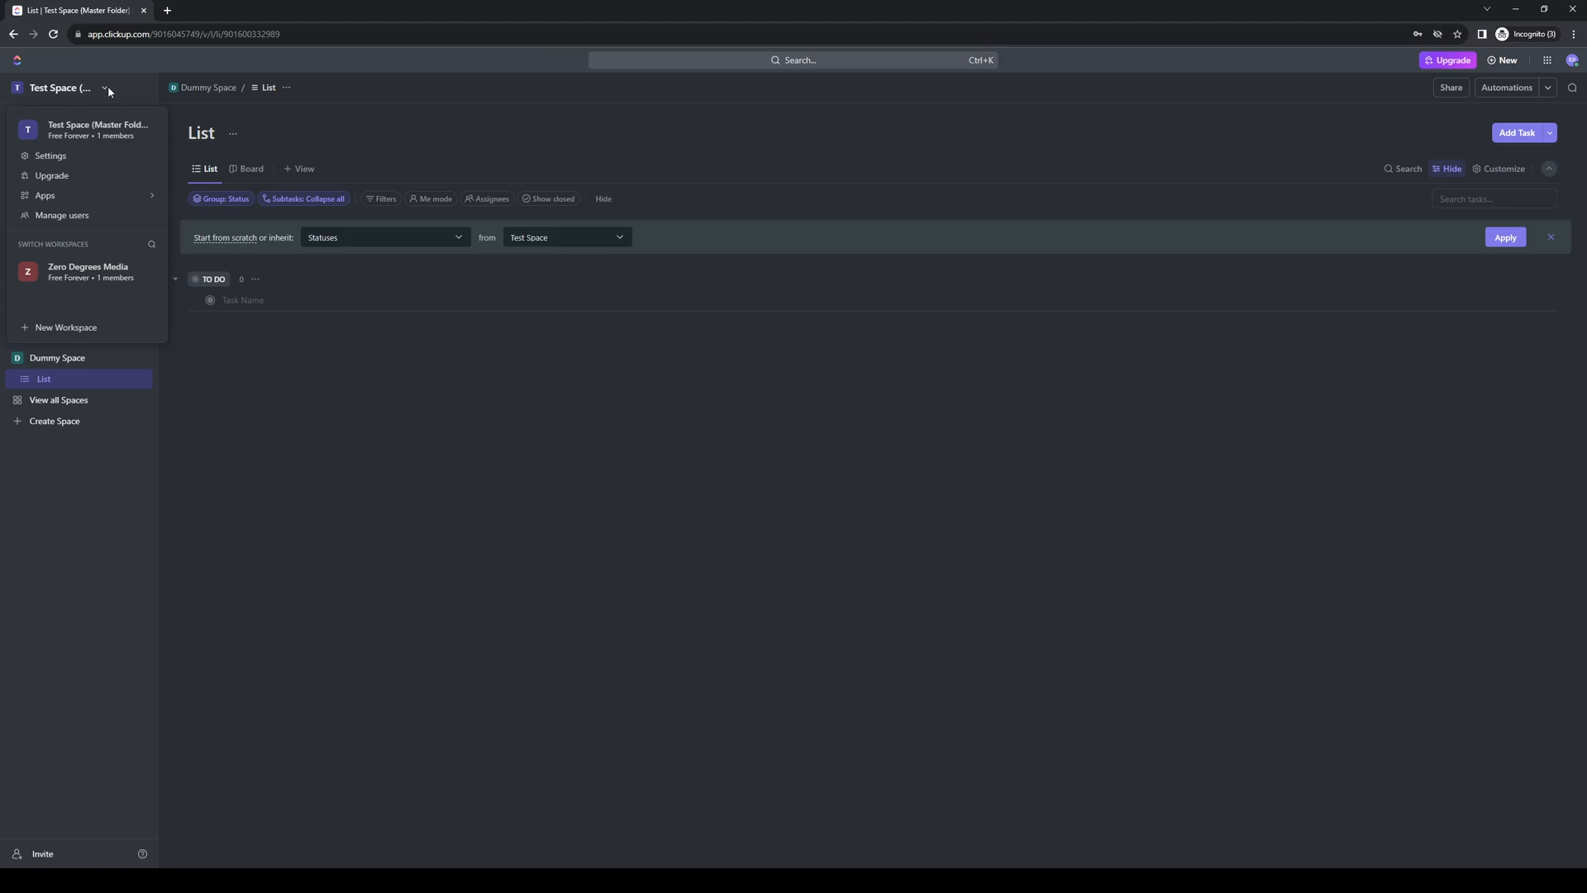
{"action": "mouse_move", "coordinate": [93, 297]}
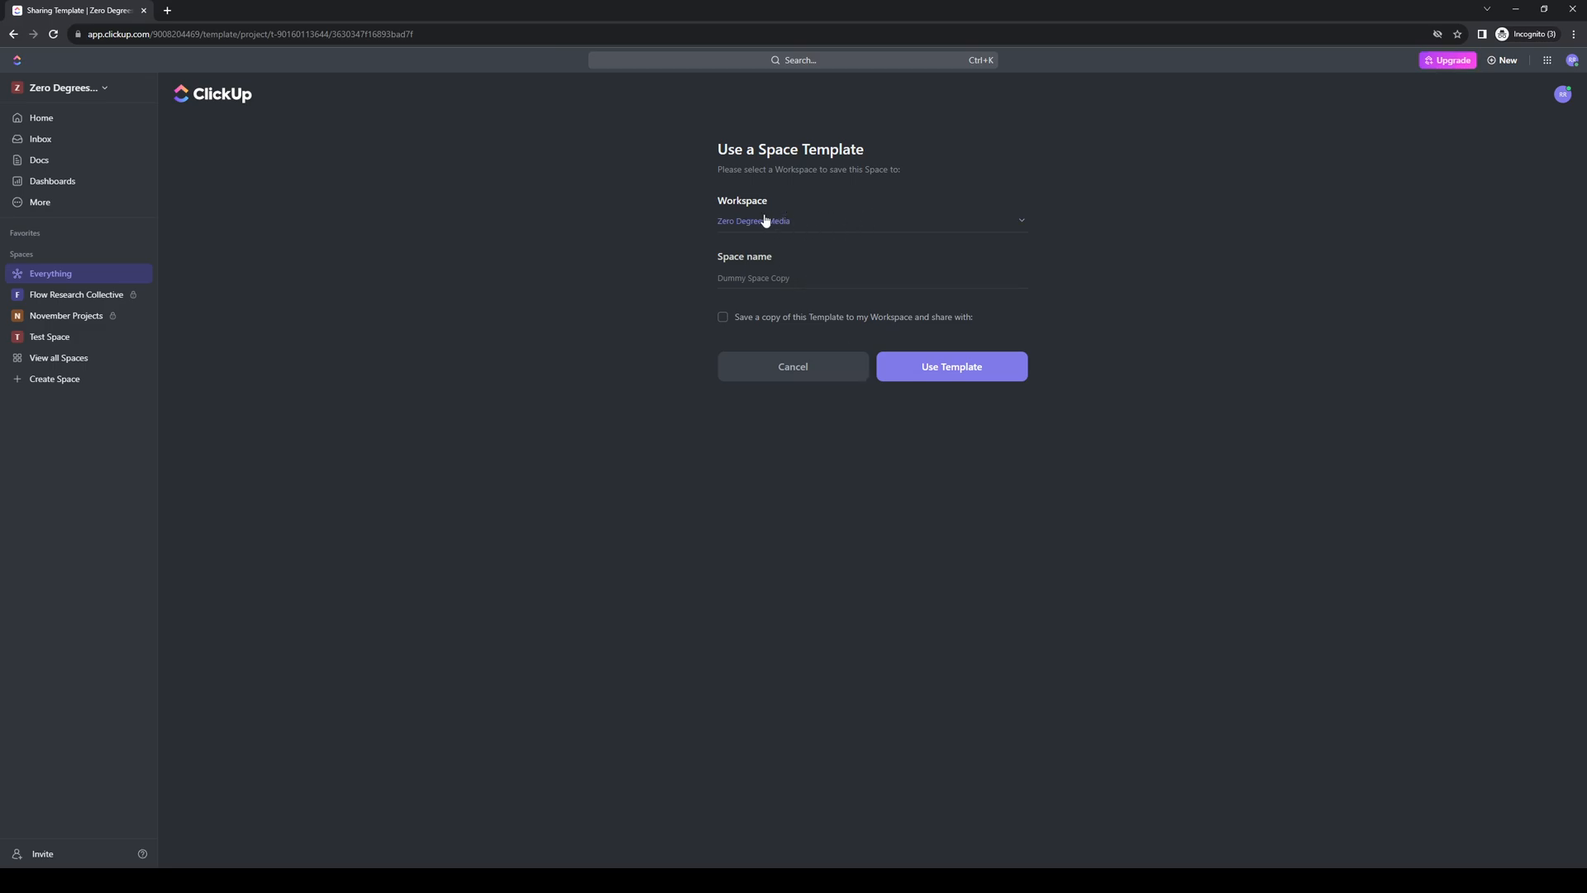
Step: Create 'Dummy Space Copy' in the Zero Degrees Media workspace using the template
{"action": "left_click", "coordinate": [870, 221]}
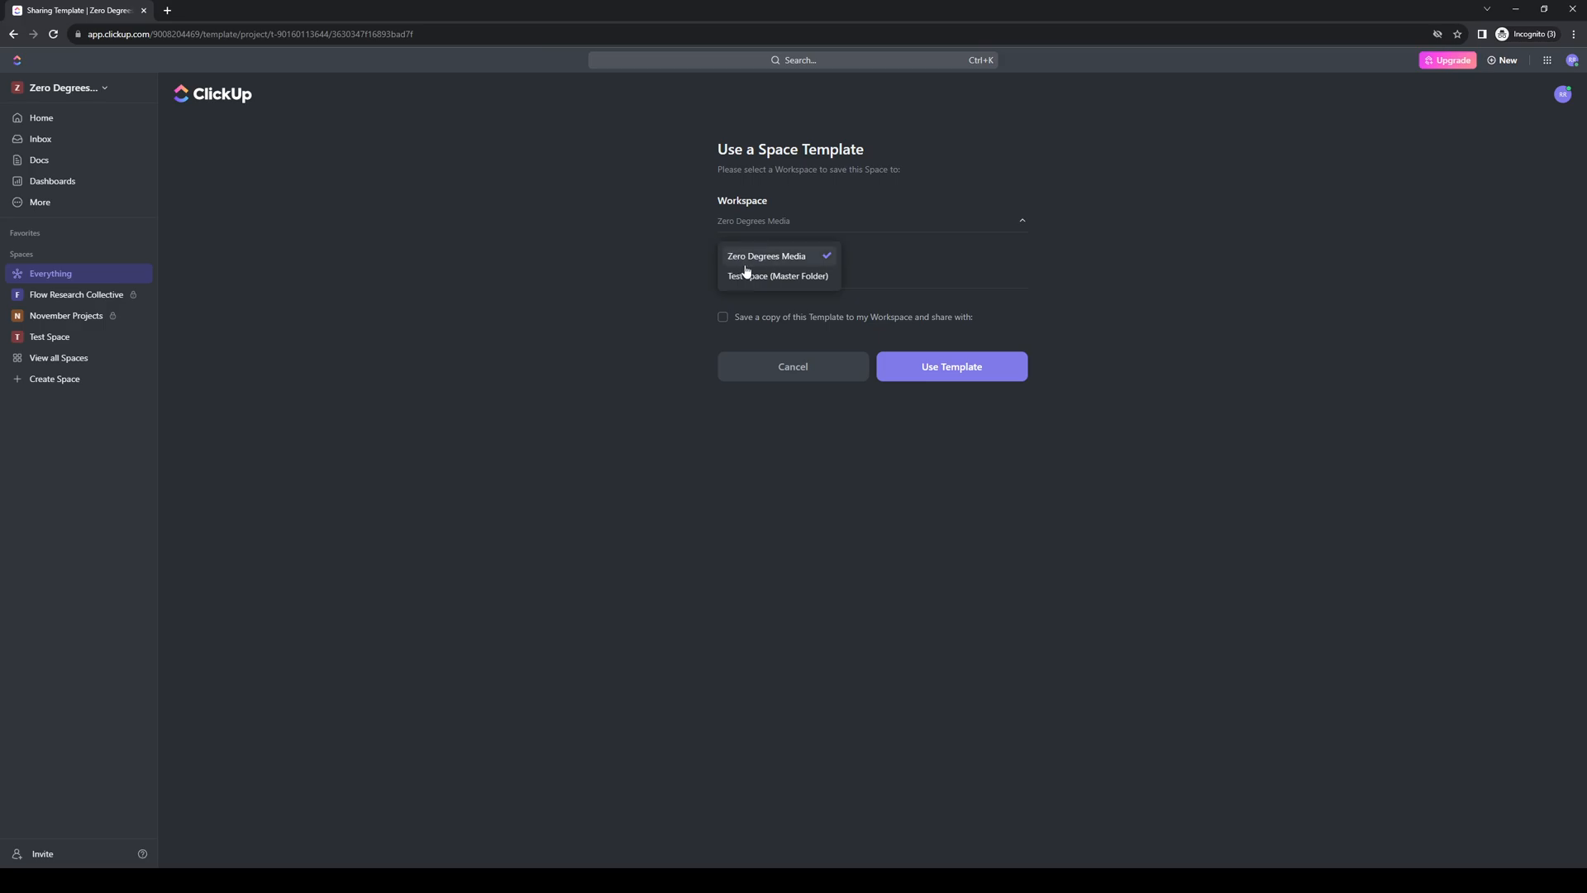
{"action": "left_click", "coordinate": [766, 256]}
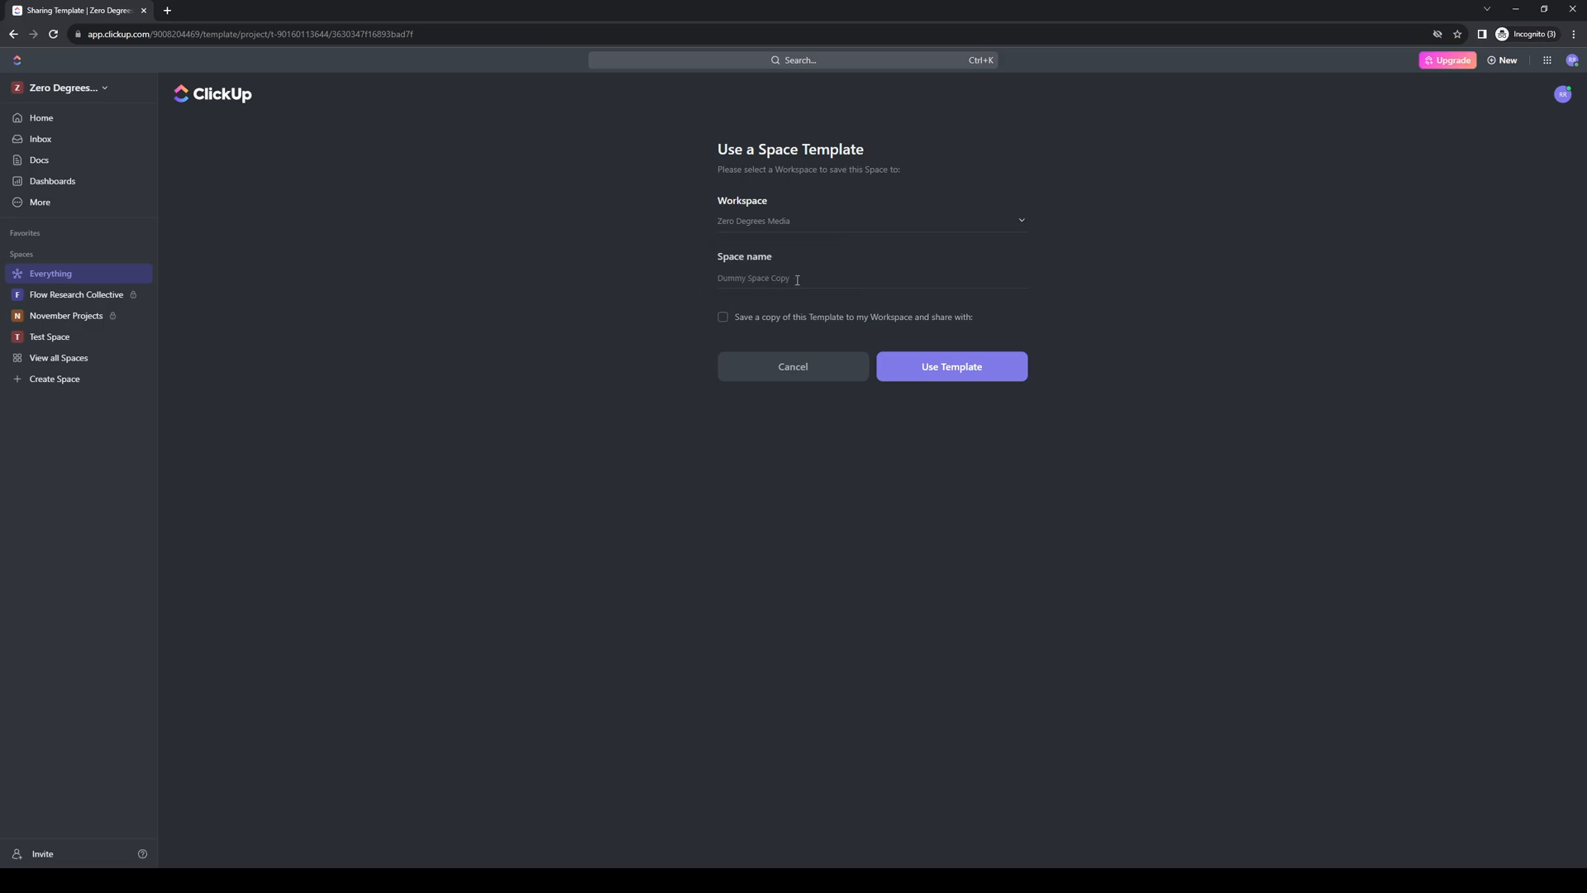
{"action": "mouse_move", "coordinate": [884, 297]}
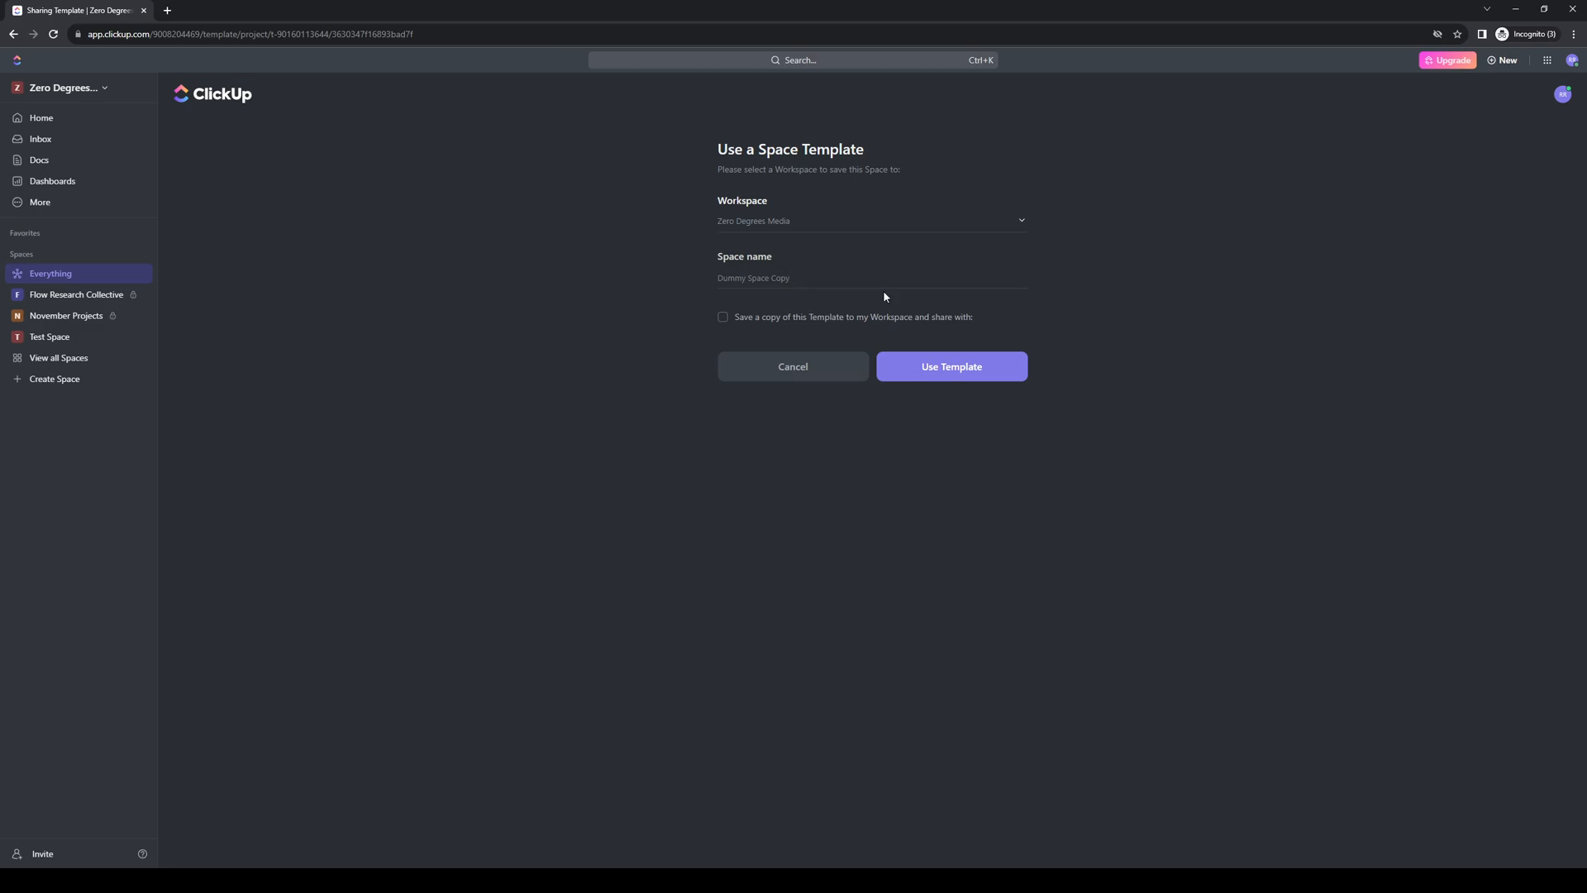
{"action": "mouse_move", "coordinate": [950, 365]}
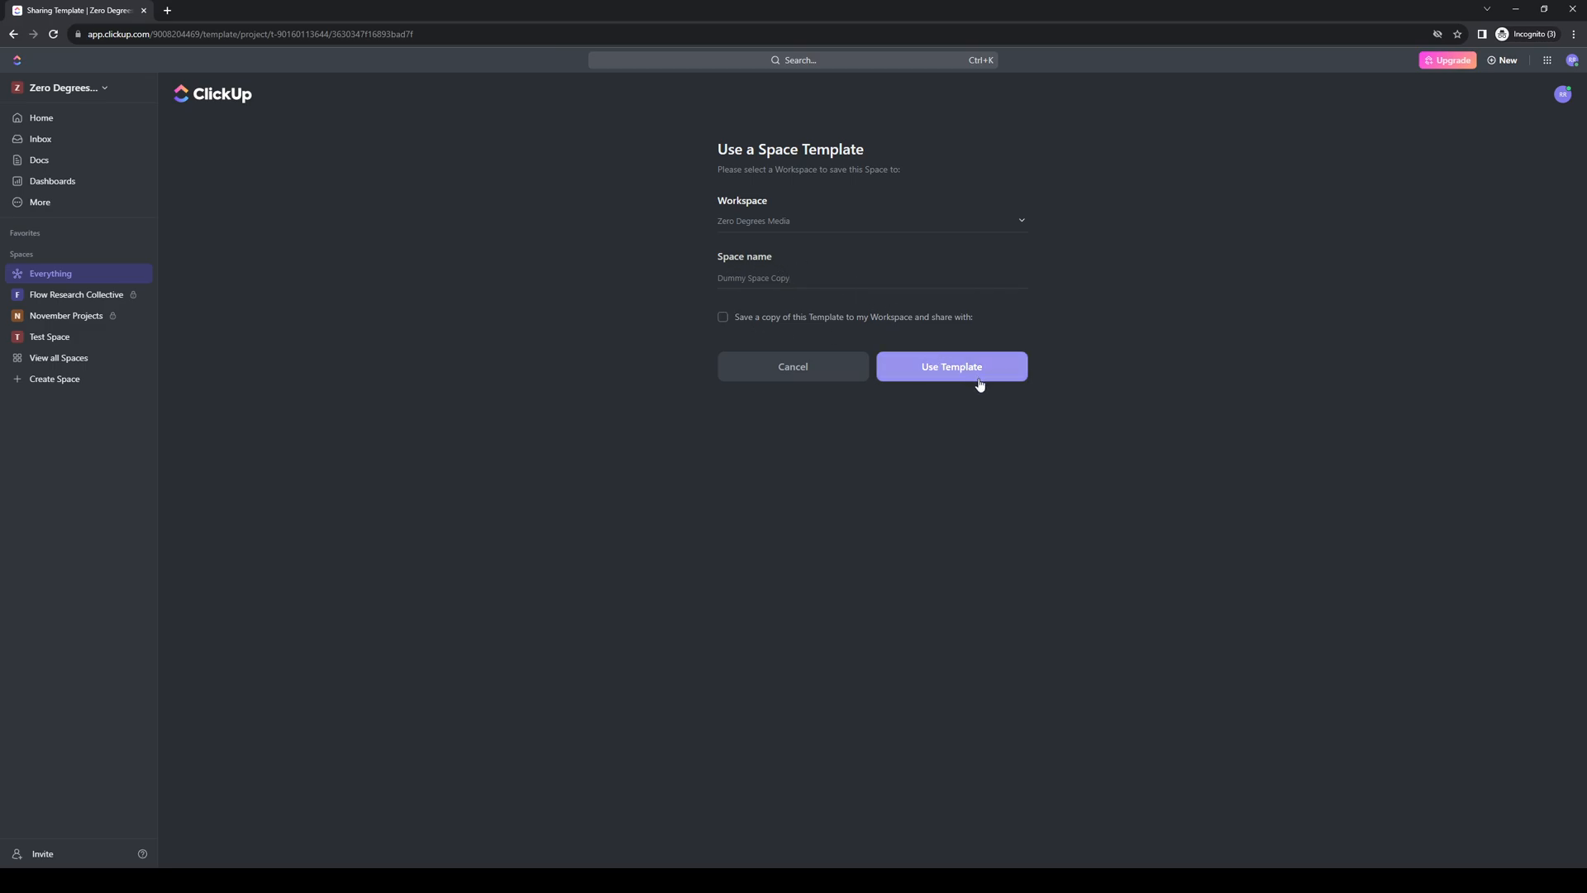
{"action": "left_click", "coordinate": [950, 365]}
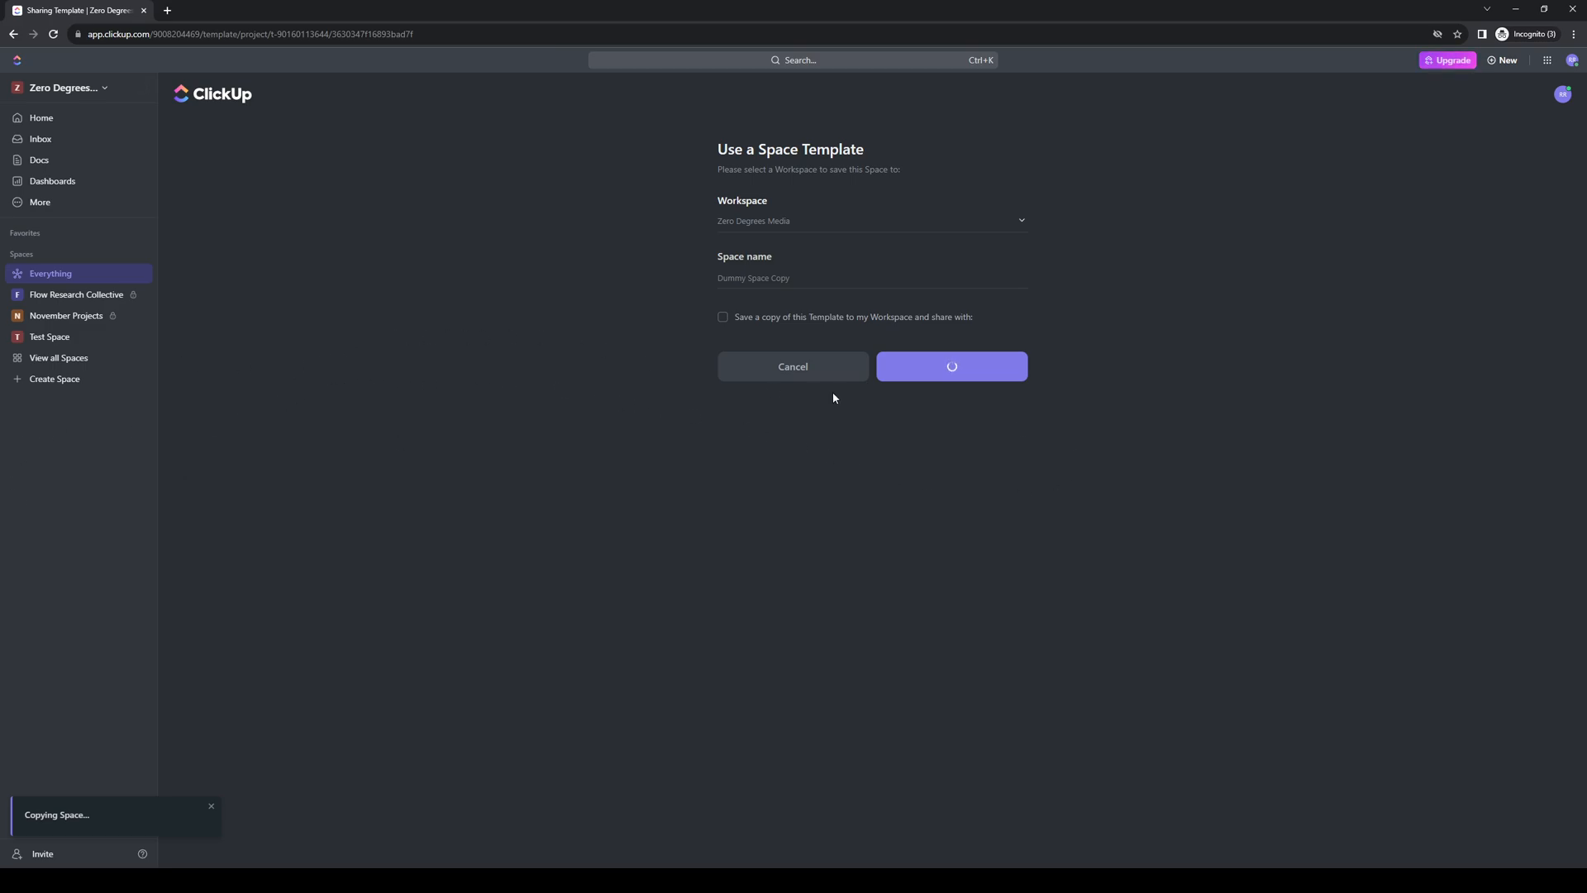
{"action": "left_click", "coordinate": [951, 366]}
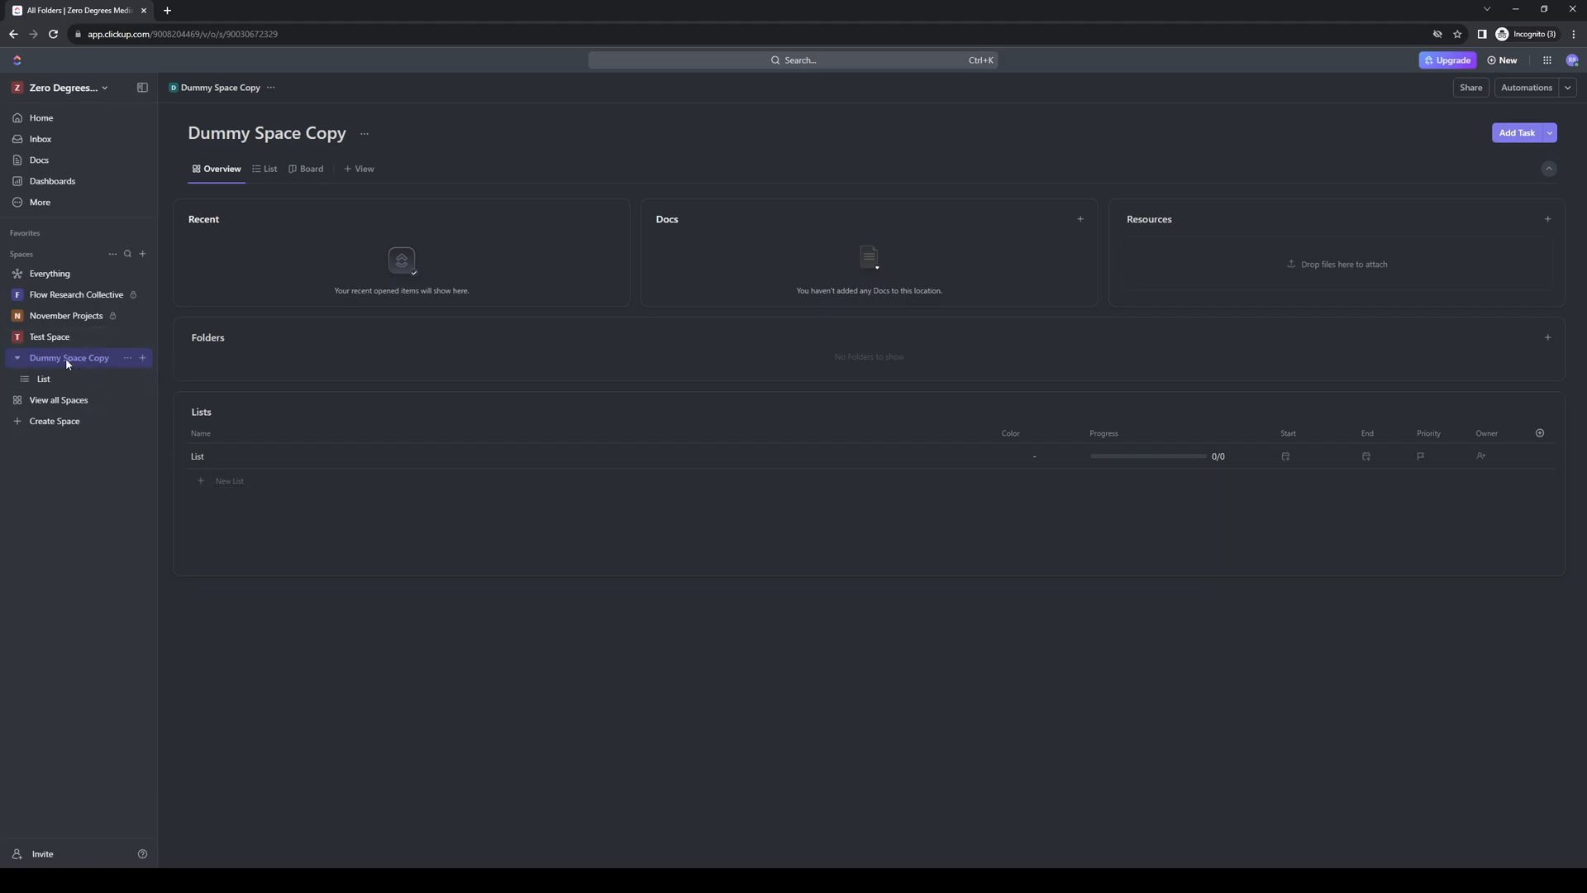
{"action": "mouse_move", "coordinate": [73, 364]}
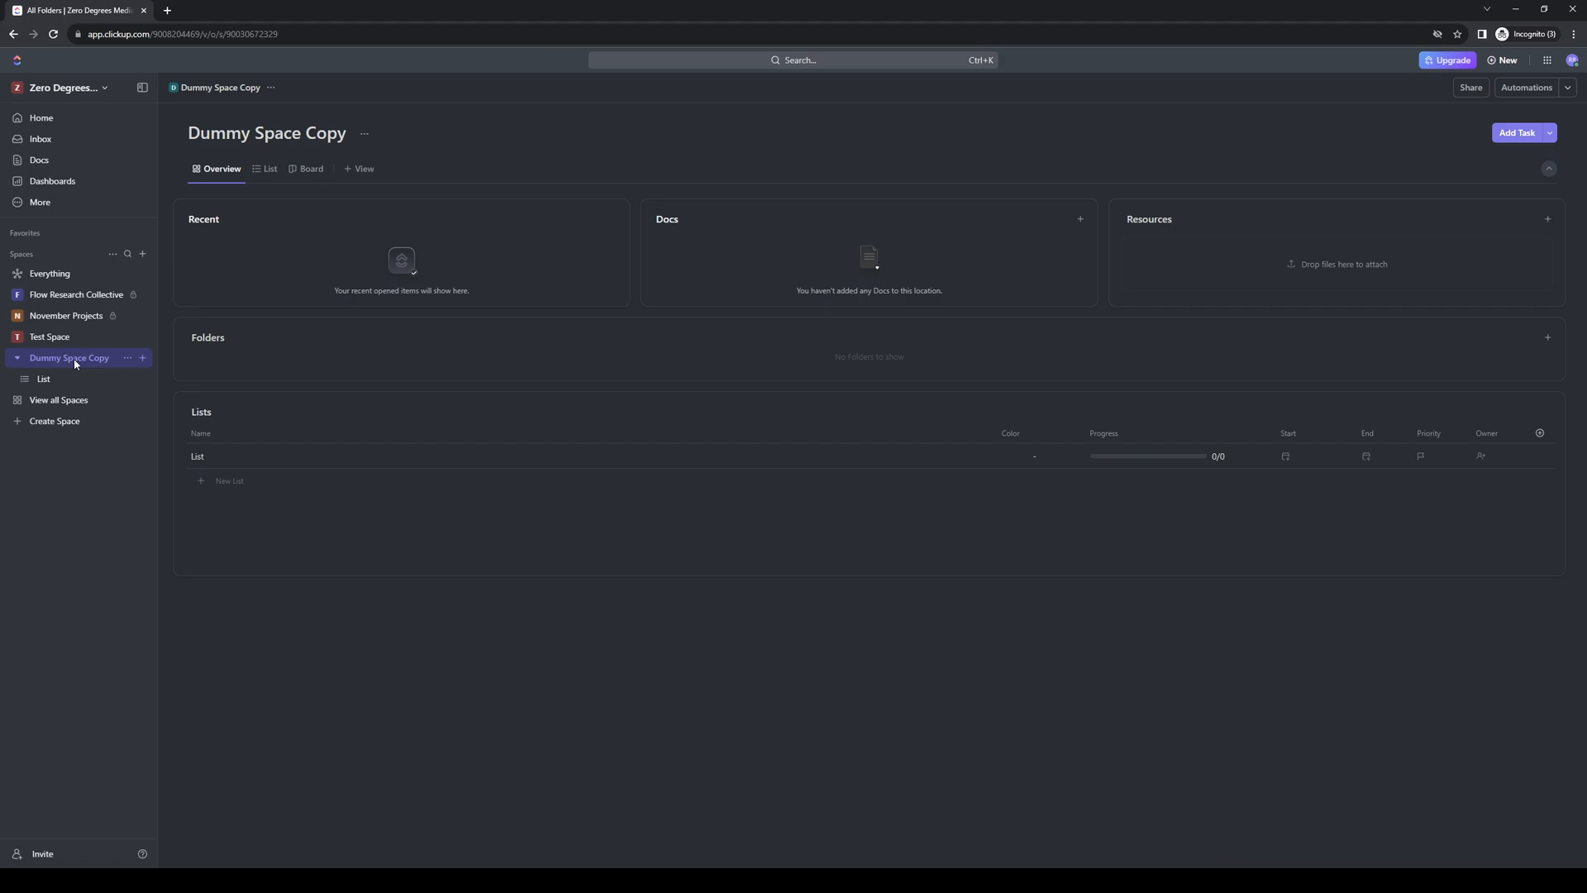
{"action": "mouse_move", "coordinate": [76, 383]}
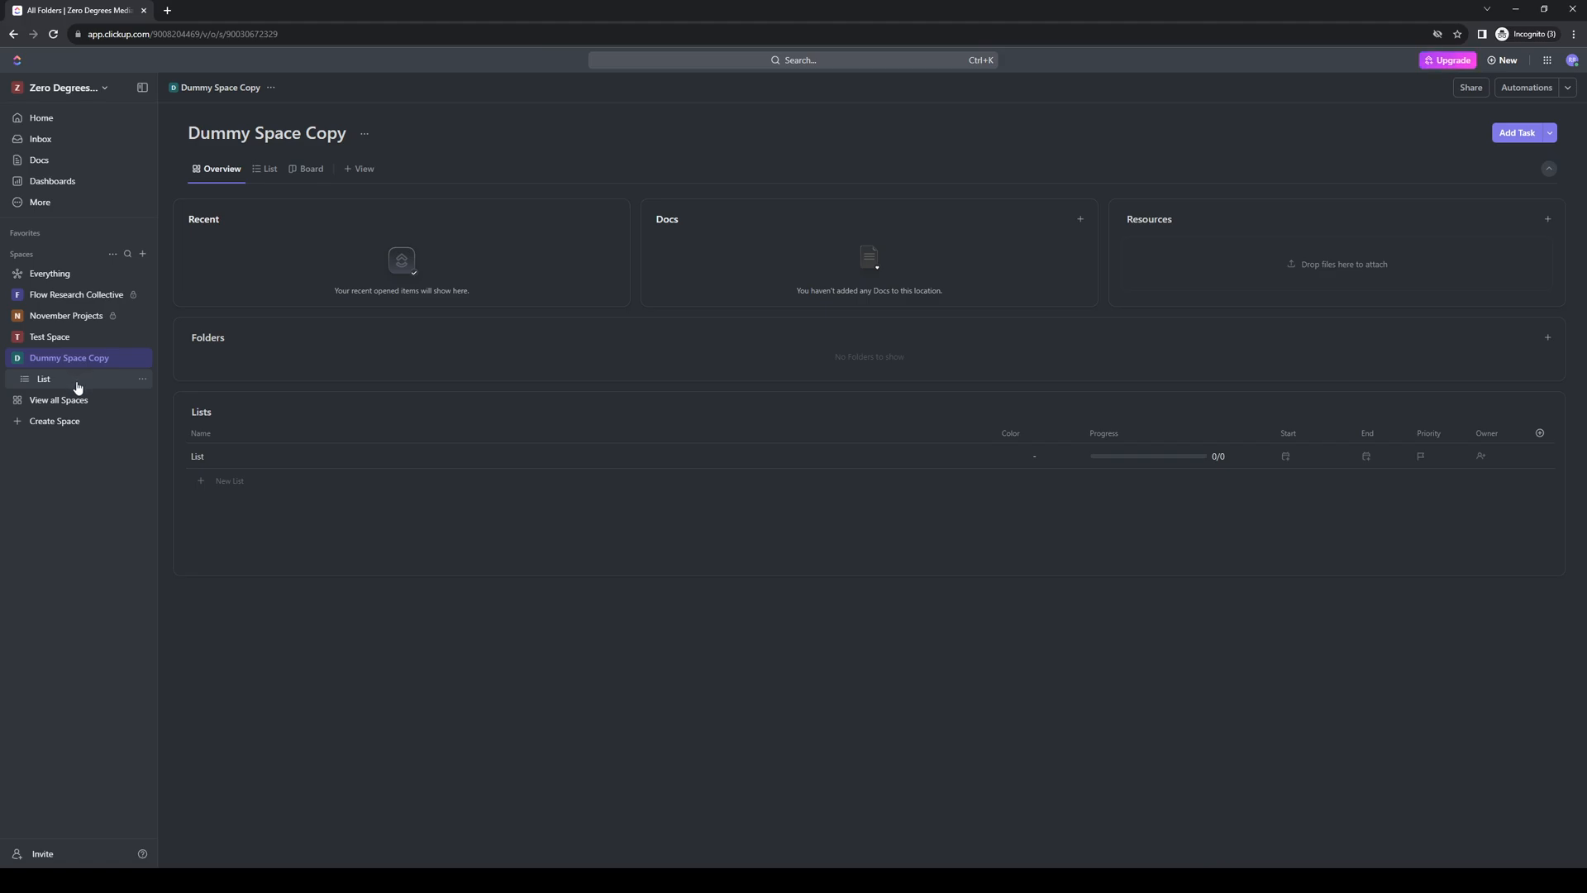
{"action": "mouse_move", "coordinate": [588, 632]}
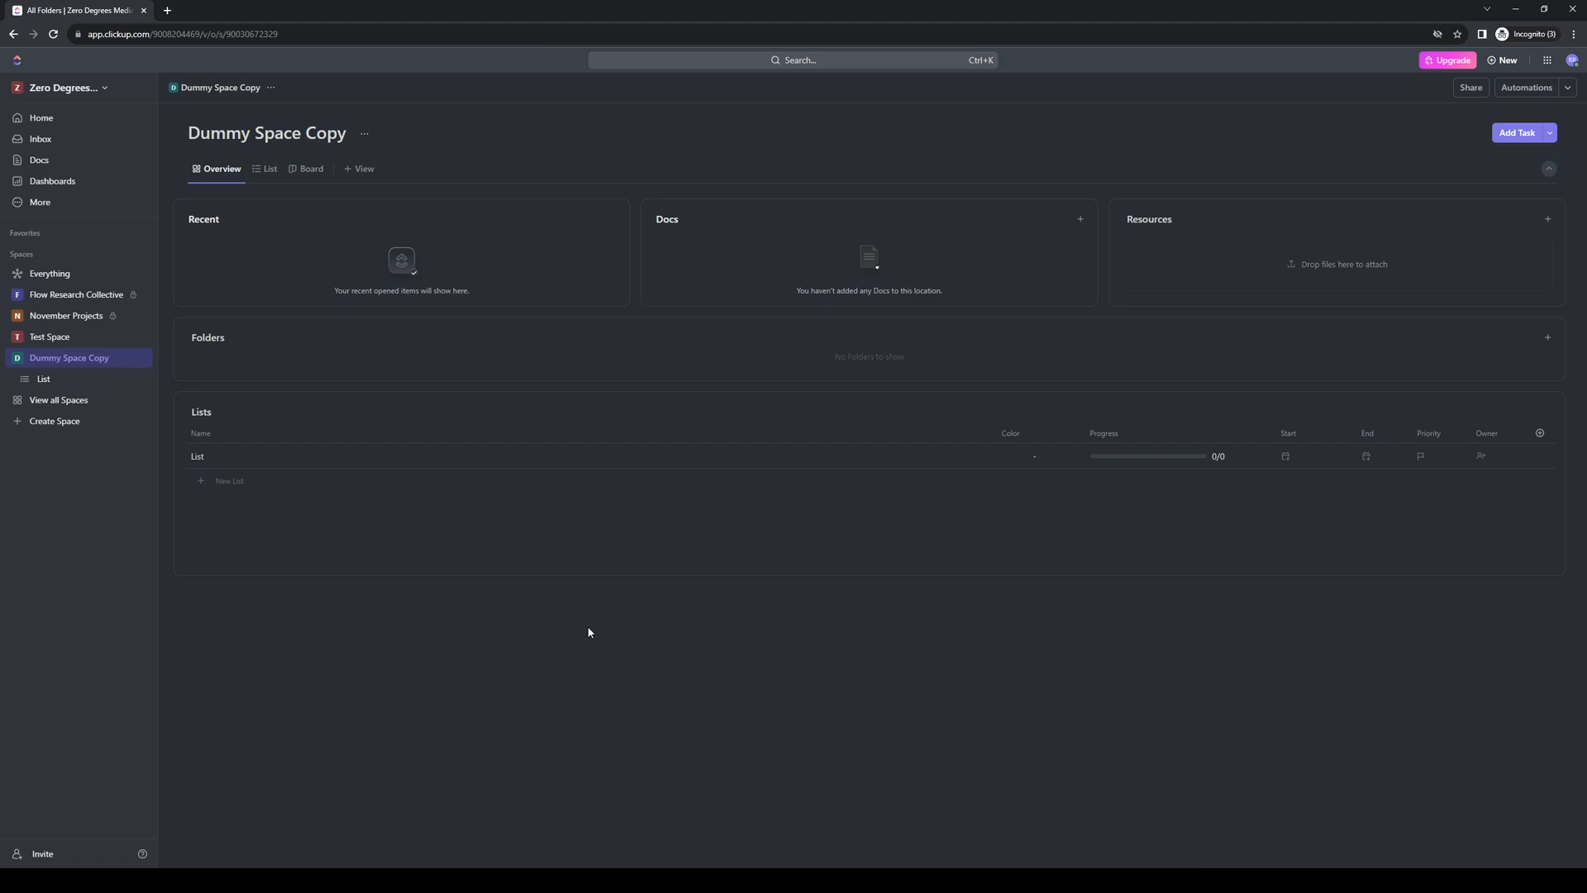
{"action": "mouse_move", "coordinate": [763, 643]}
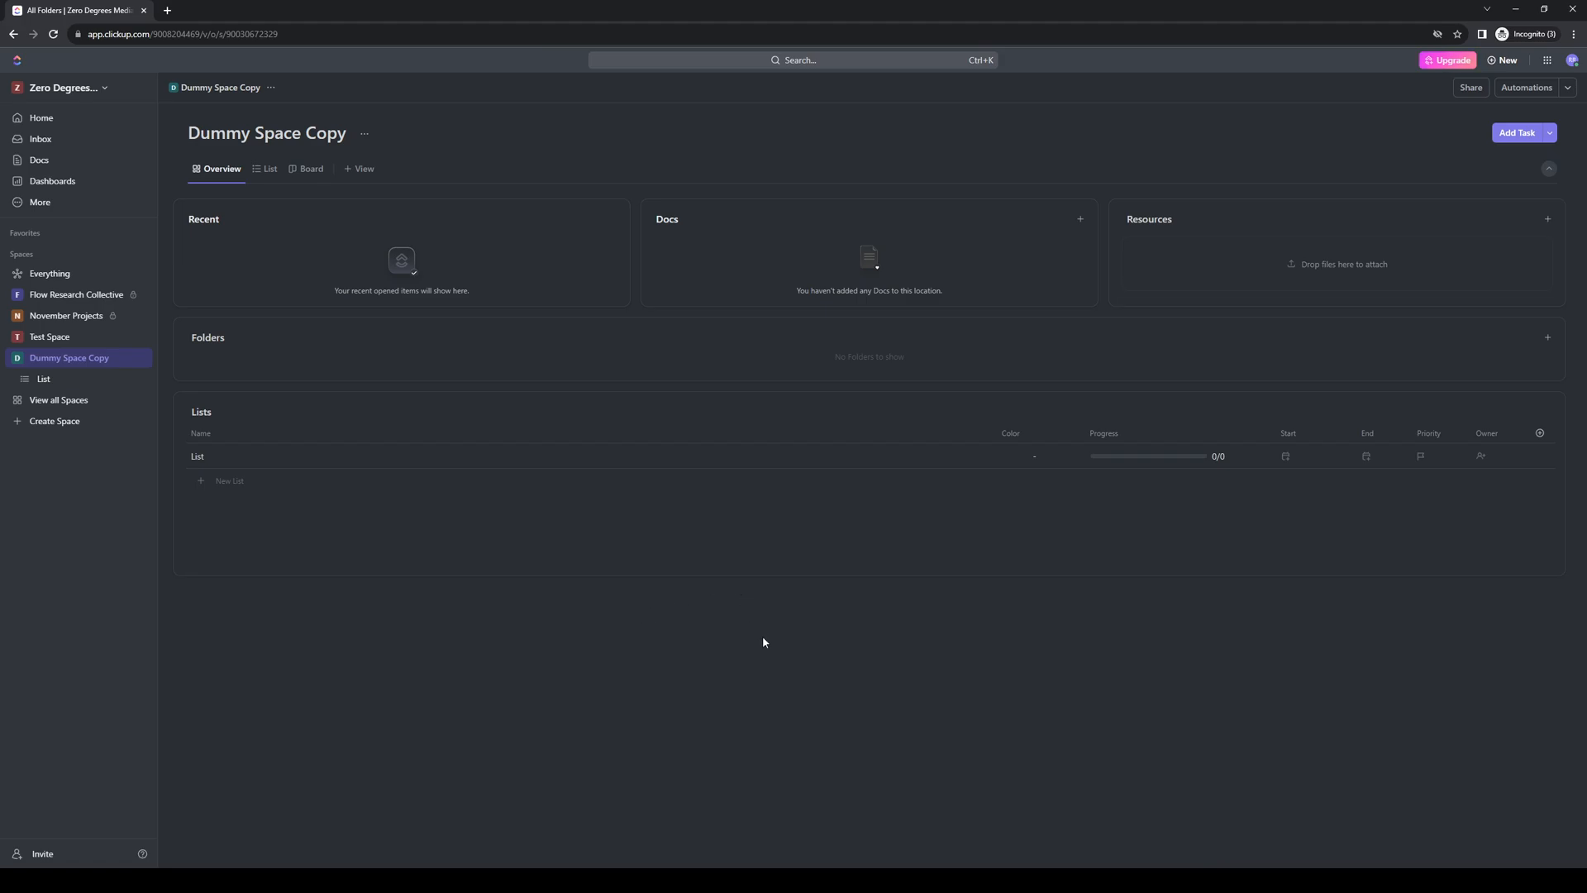
{"action": "mouse_move", "coordinate": [806, 609]}
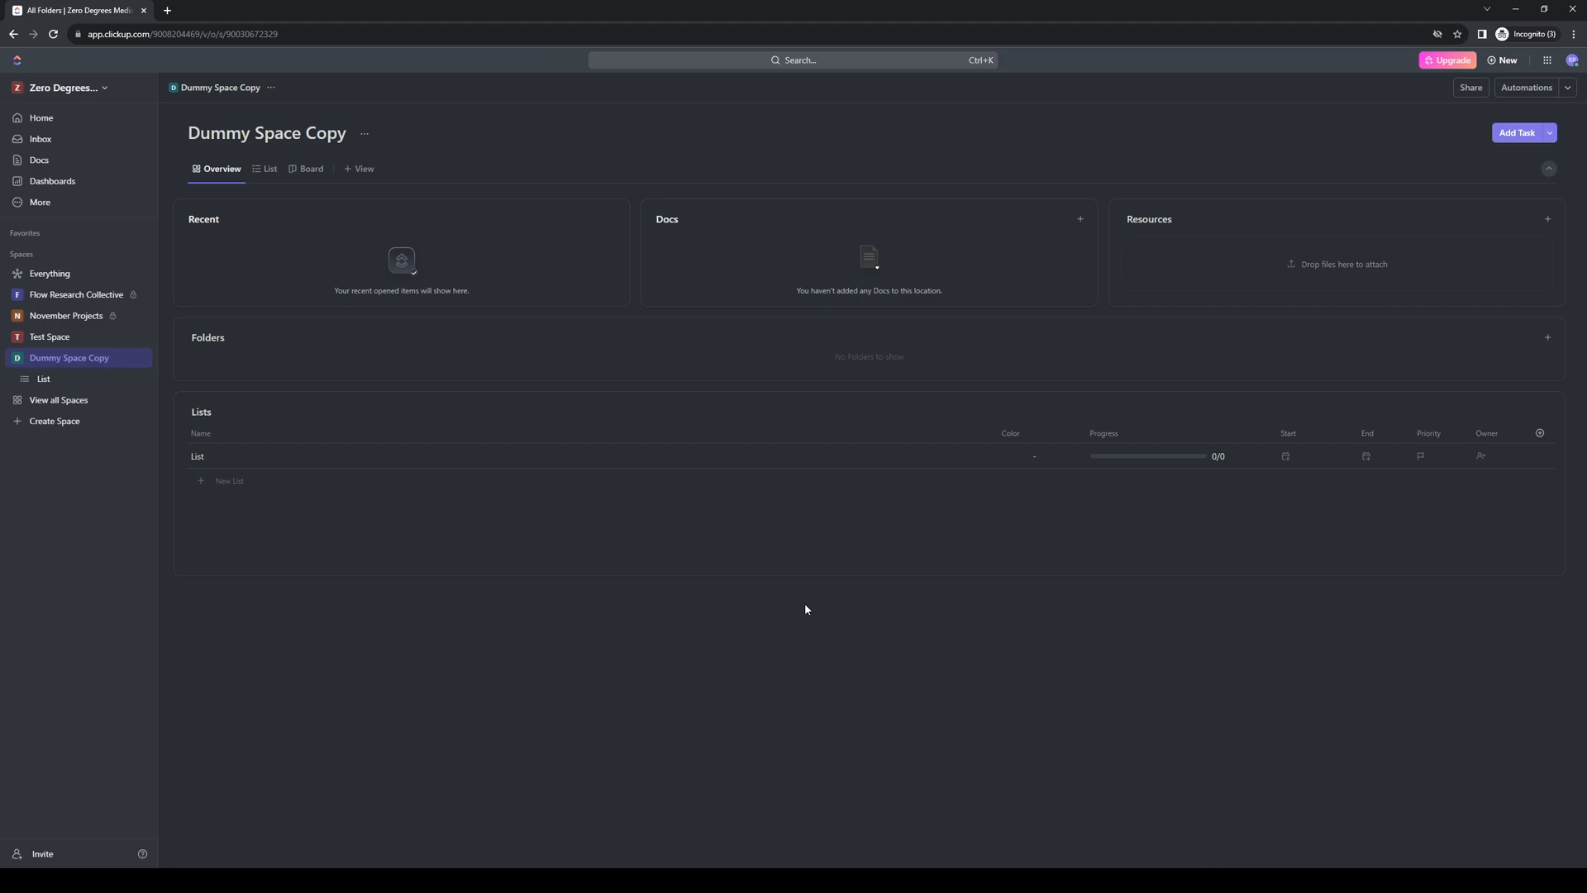
{"action": "mouse_move", "coordinate": [779, 626]}
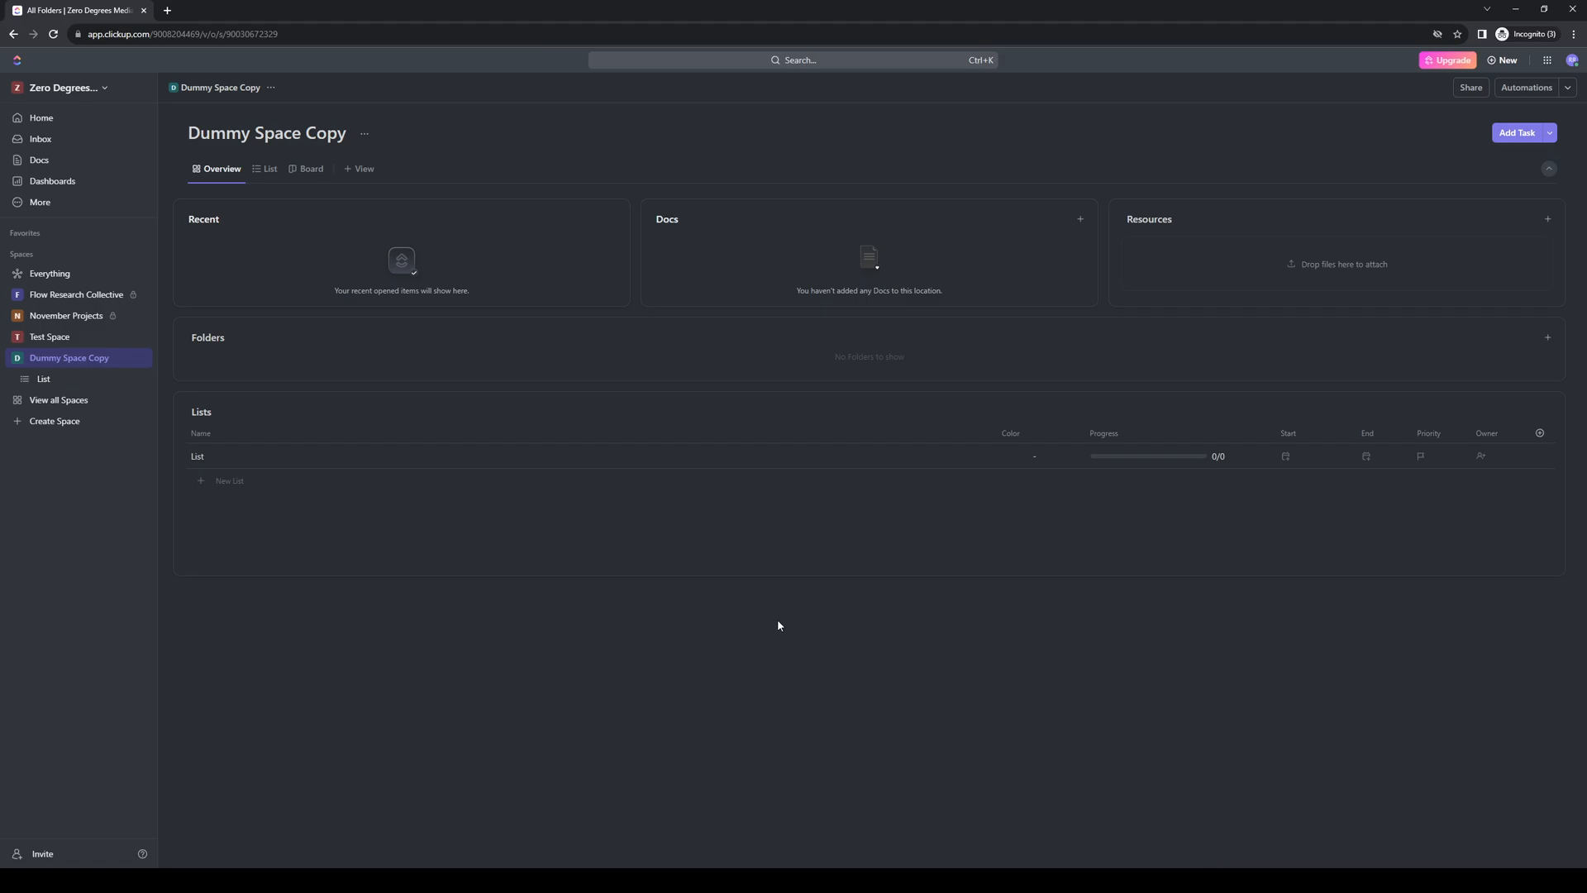